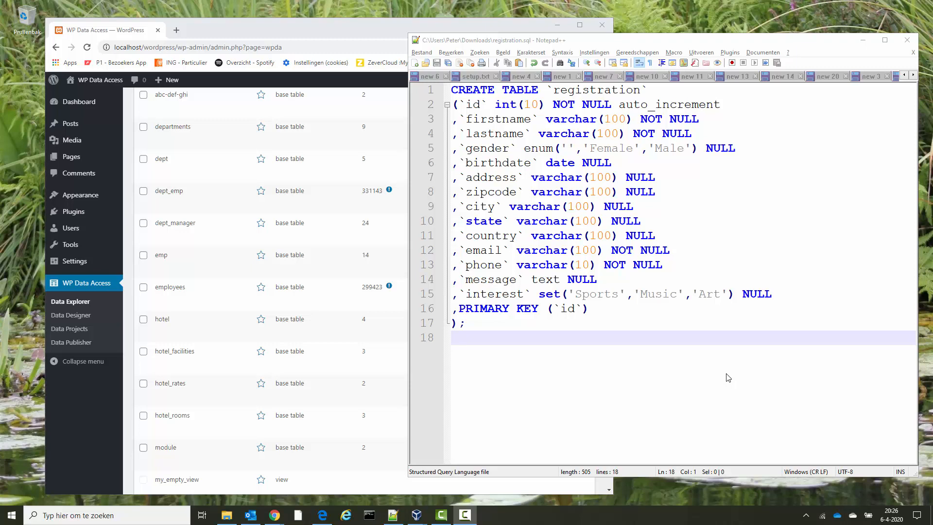
mouse_move(752, 365)
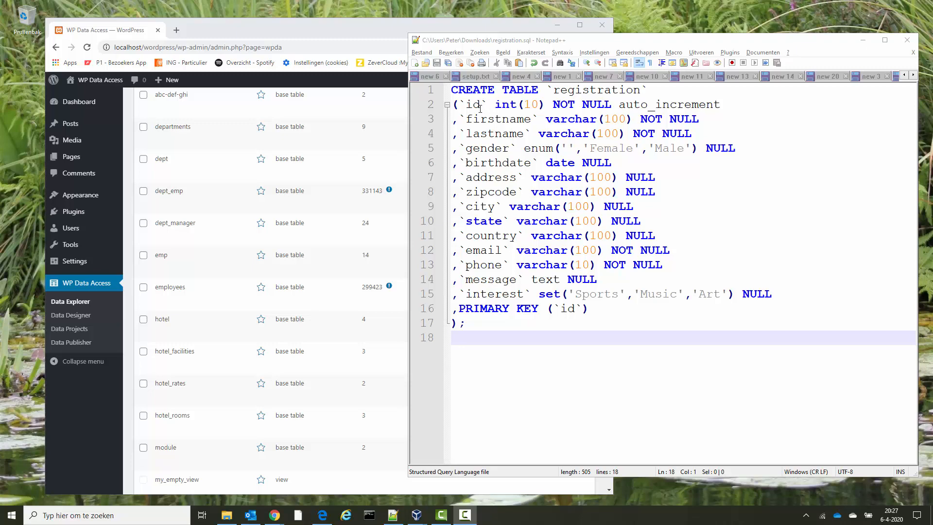
mouse_move(185, 270)
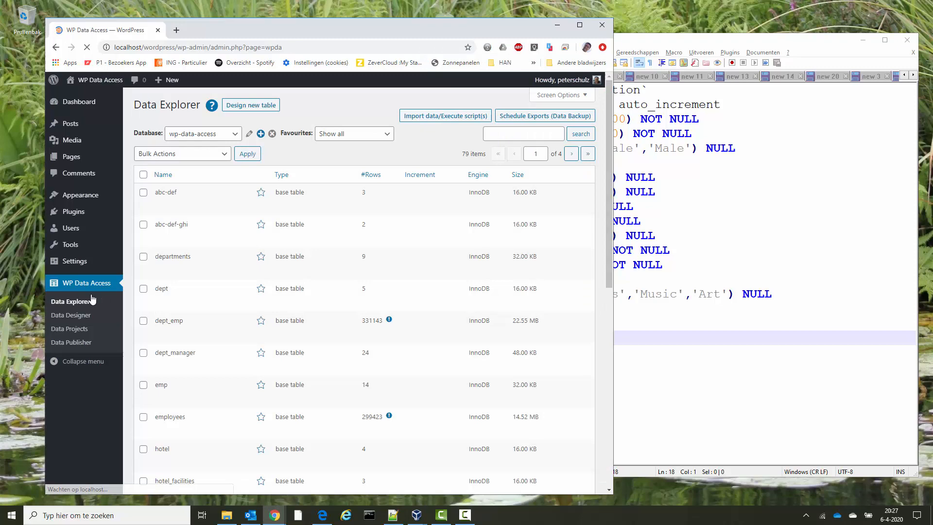
- Import and execute registration.sql, then search the table list for 'registration'
click(445, 116)
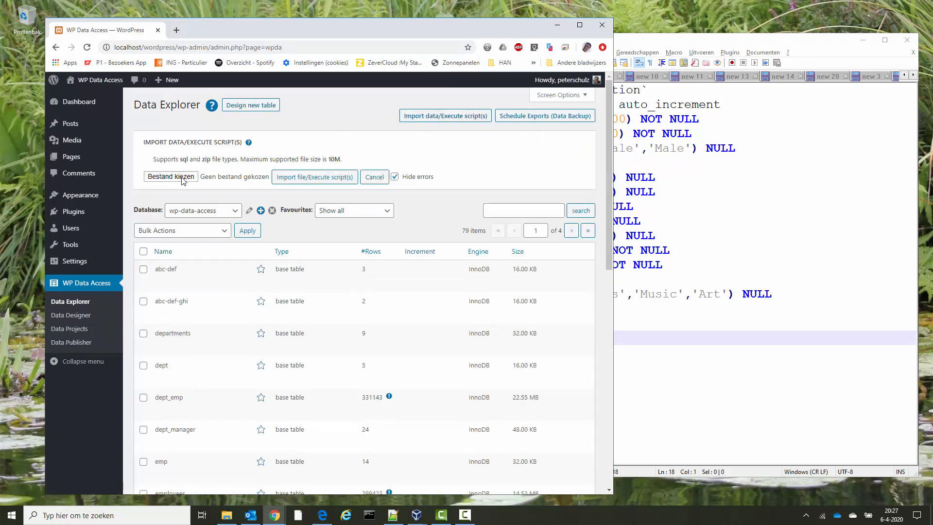
click(170, 176)
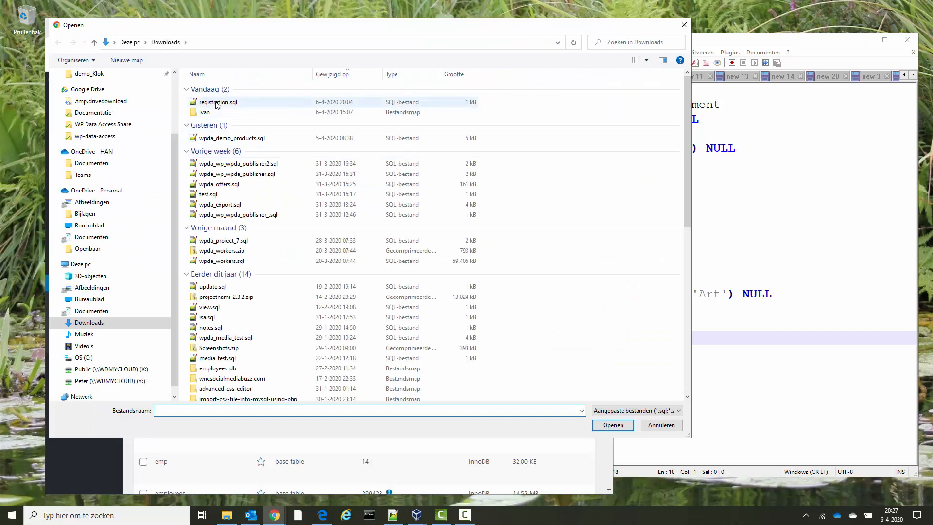
click(612, 424)
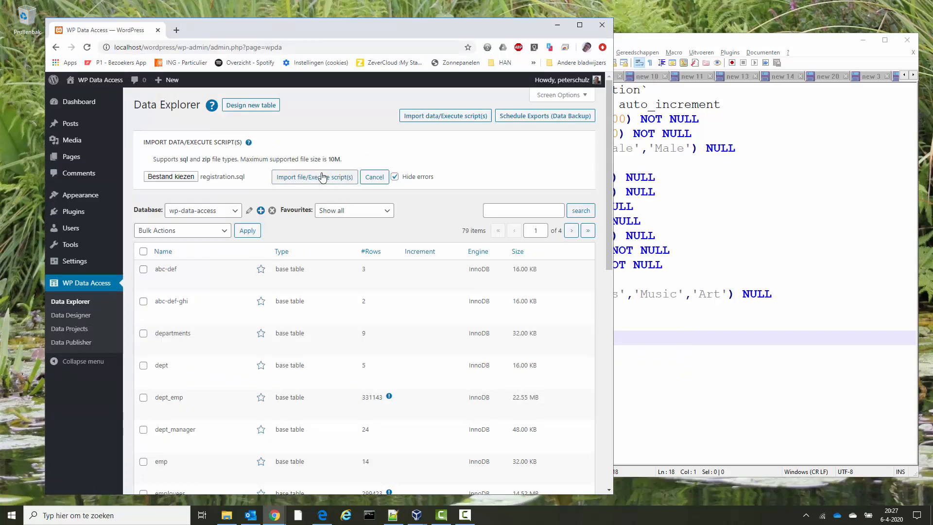
click(314, 177)
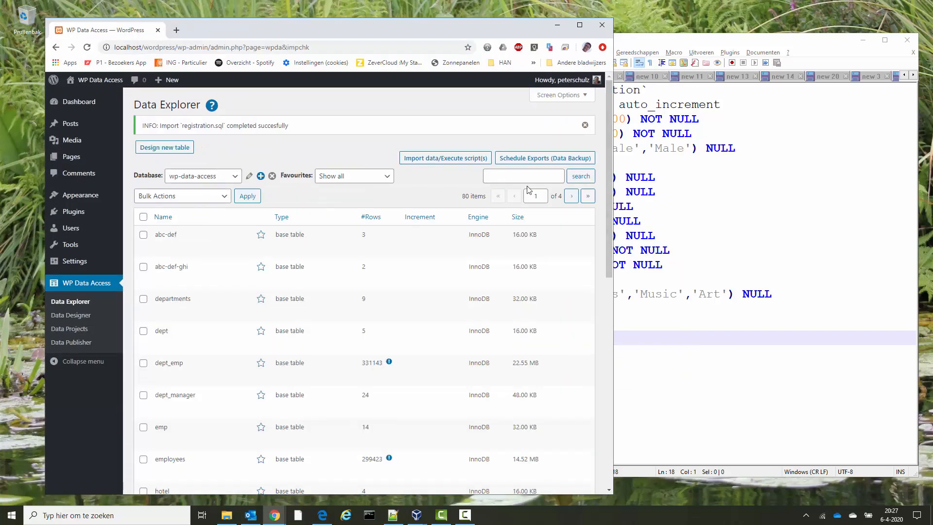
text(regist)
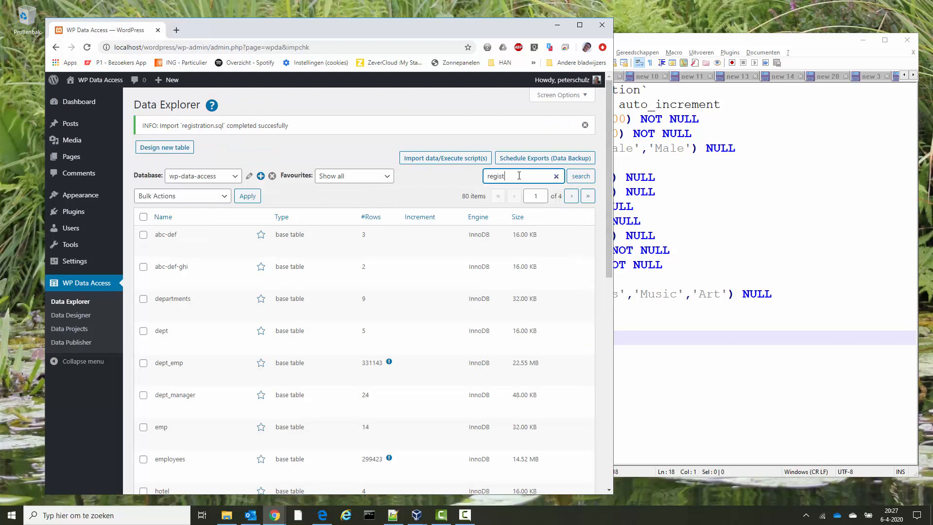
text(ration)
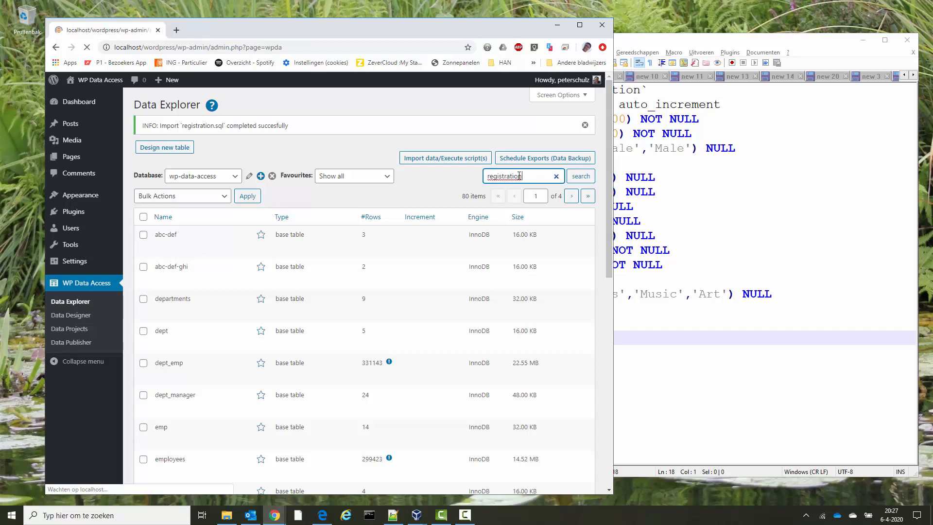
- Label the registration columns lastname 'Last name' and birthdate 'Date of birth', then save
click(588, 175)
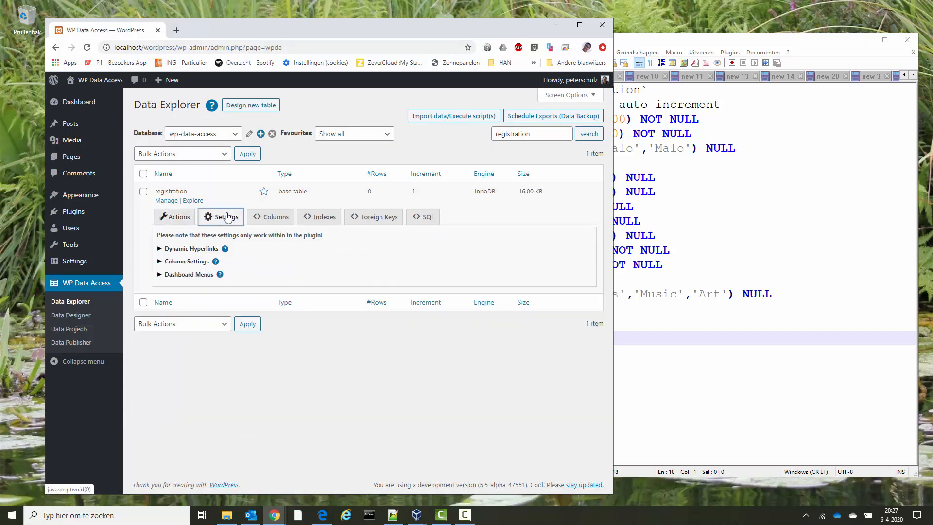
click(188, 261)
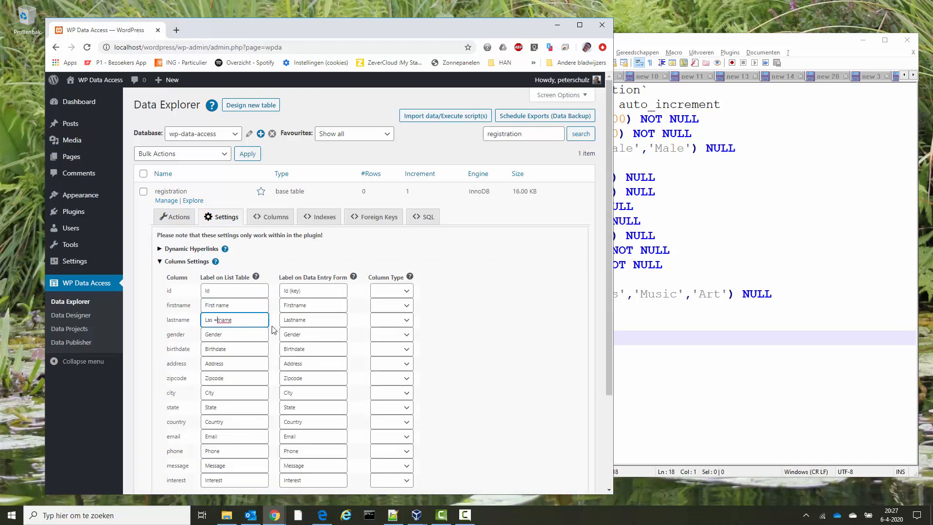
text(Last name)
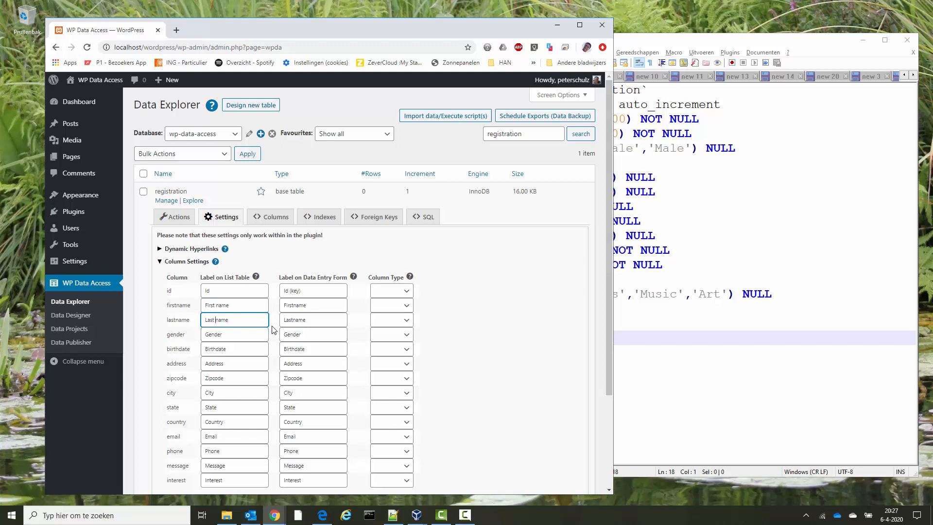
click(313, 319)
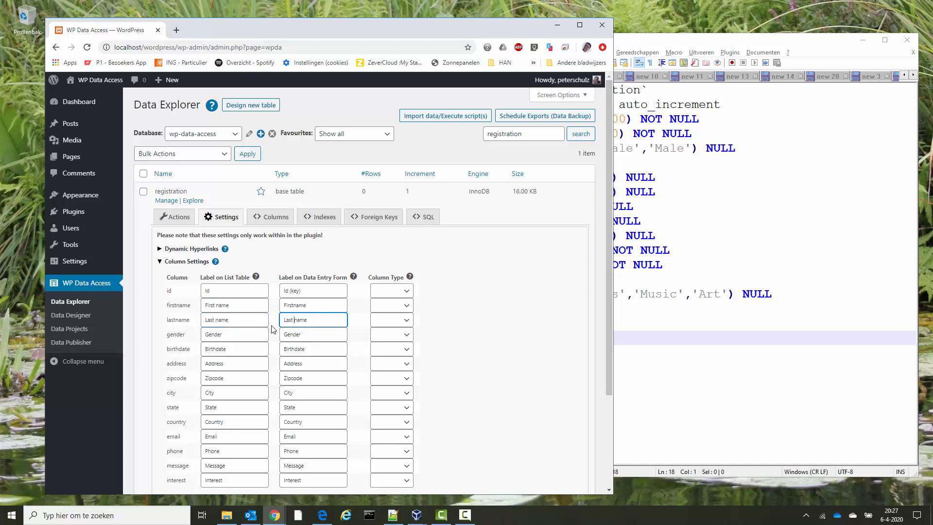
click(312, 304)
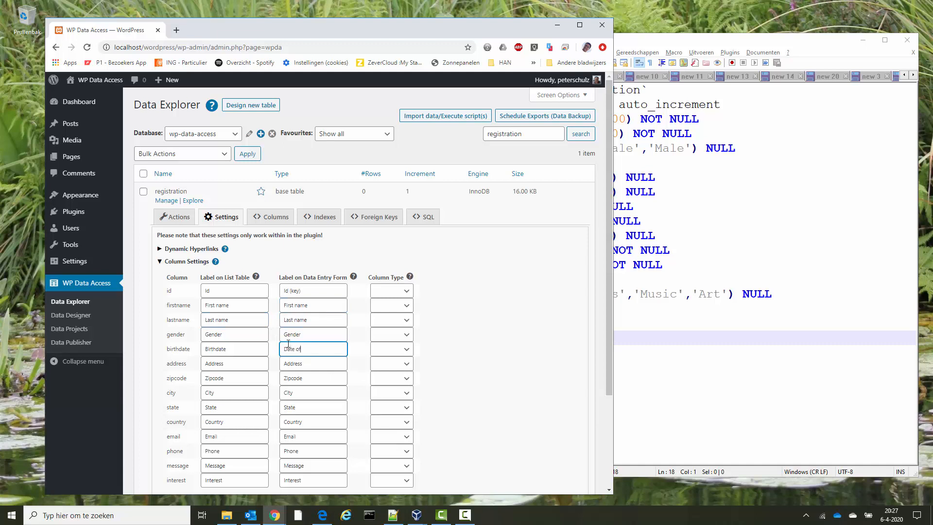
text(birth)
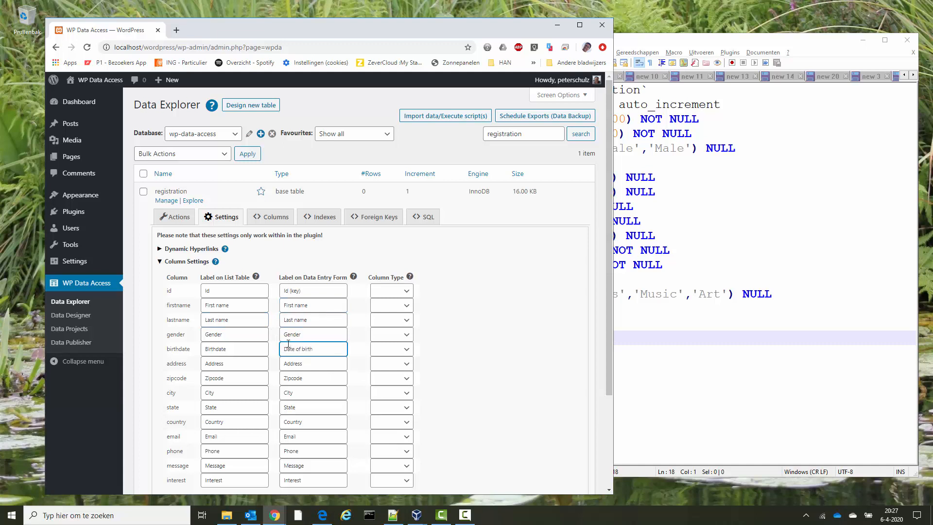
triple_click(312, 349)
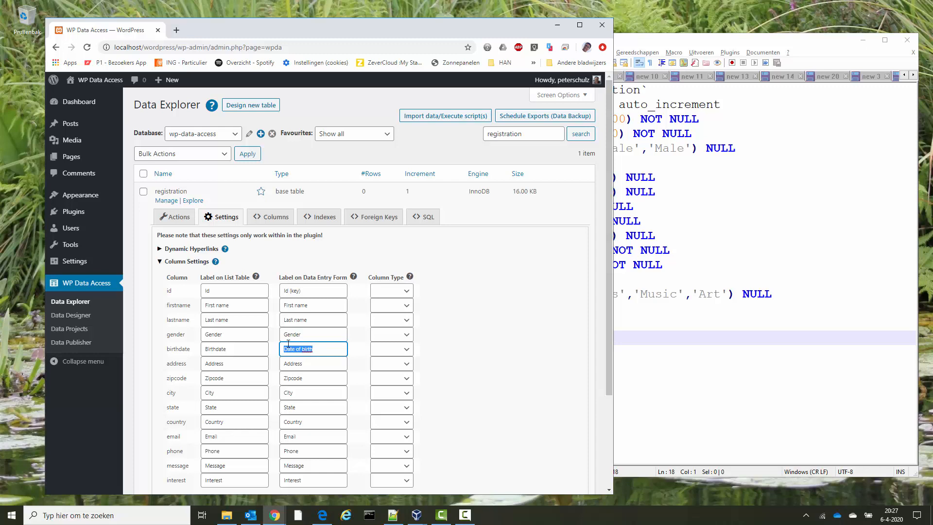
click(234, 348)
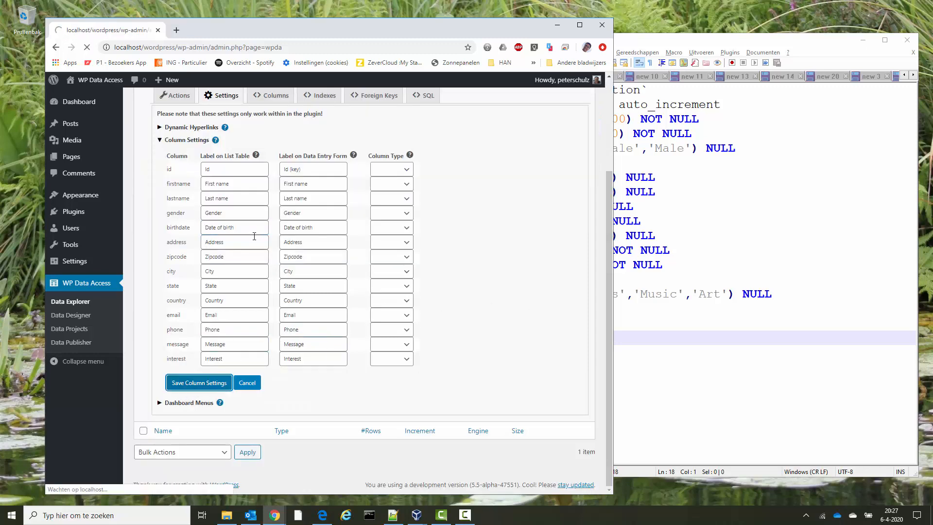
click(198, 382)
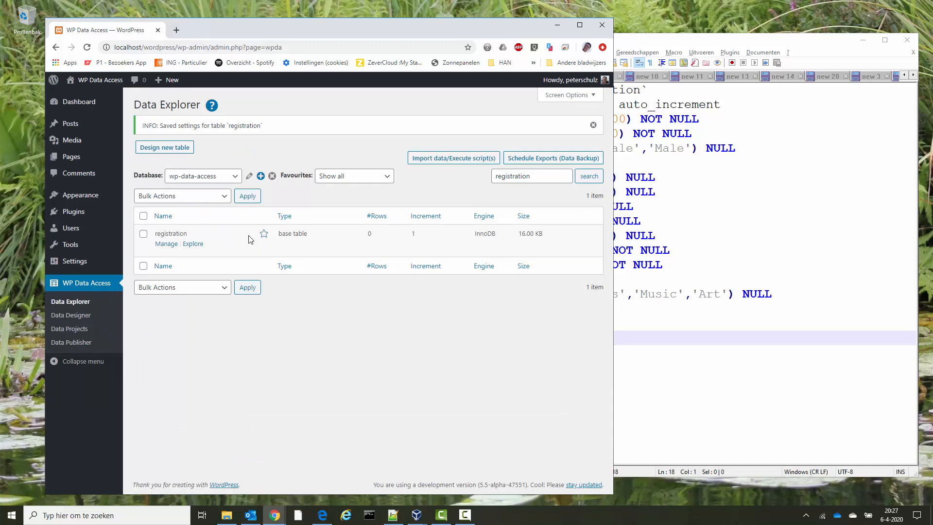
mouse_move(233, 232)
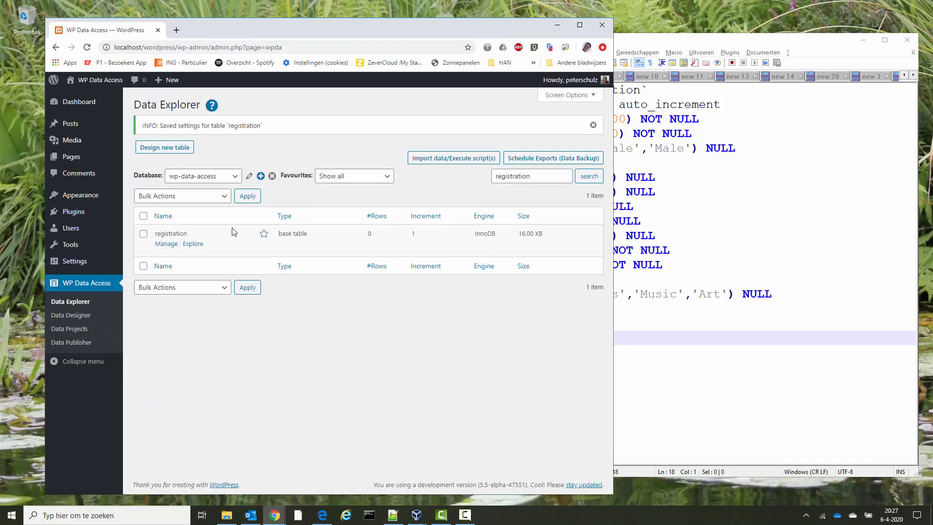
mouse_move(256, 210)
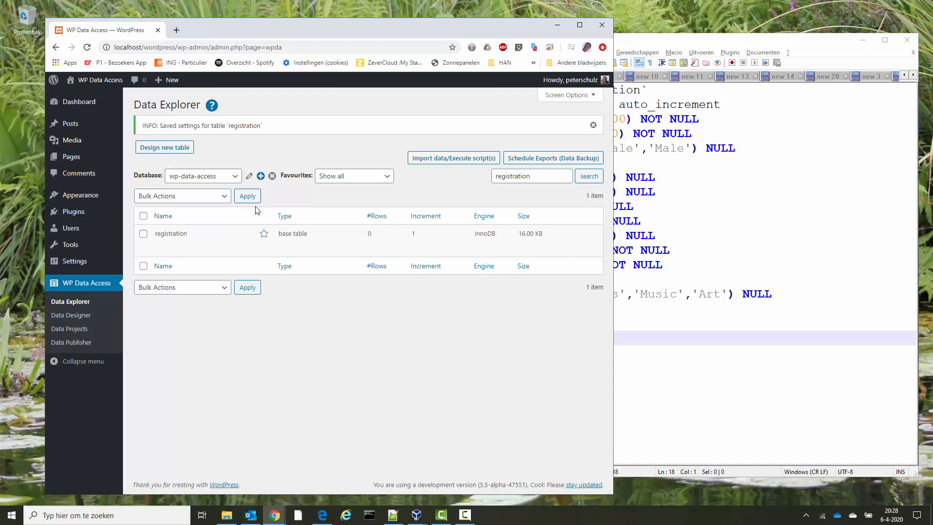
mouse_move(234, 263)
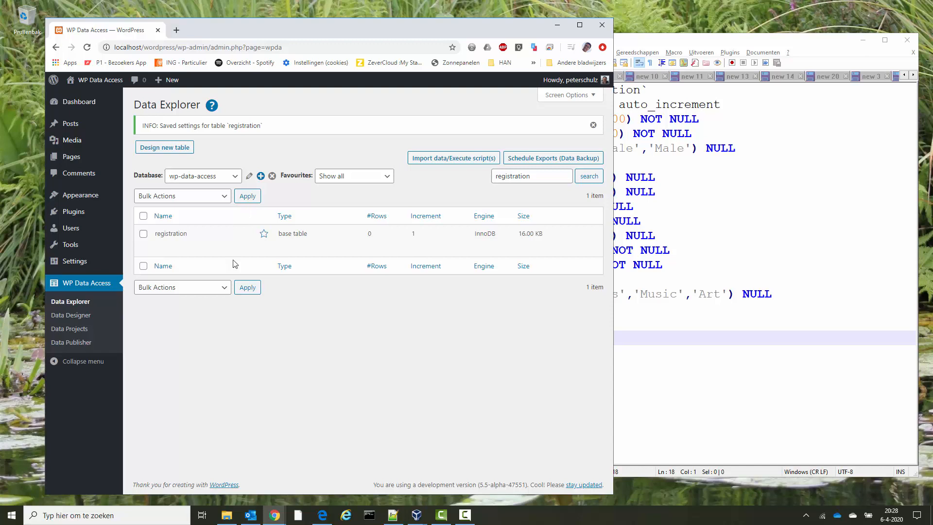
- Add a Data Project named 'Registration Form' with no menu and save it to the database
click(69, 328)
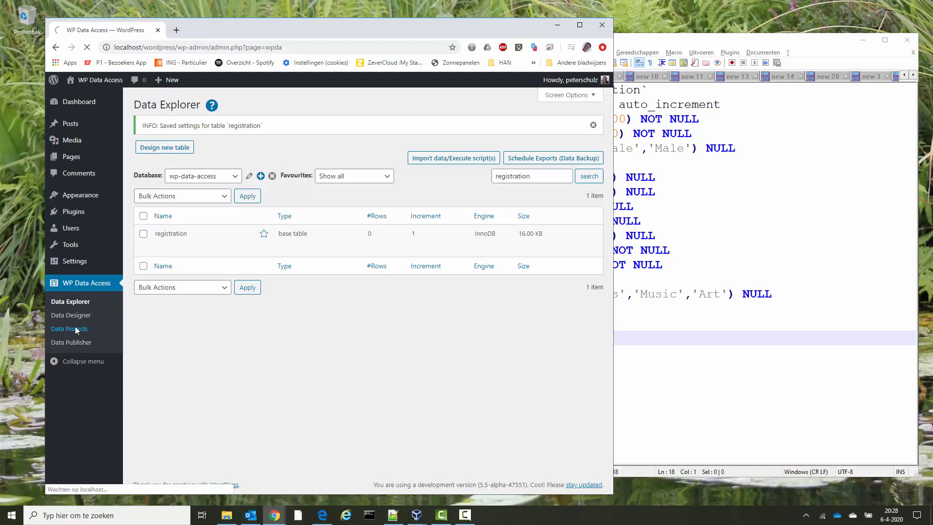
click(69, 329)
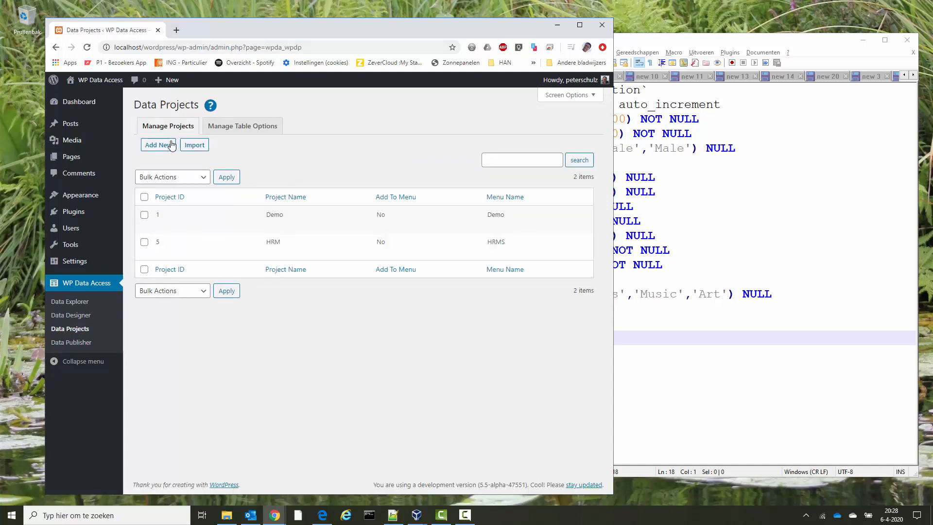
click(159, 145)
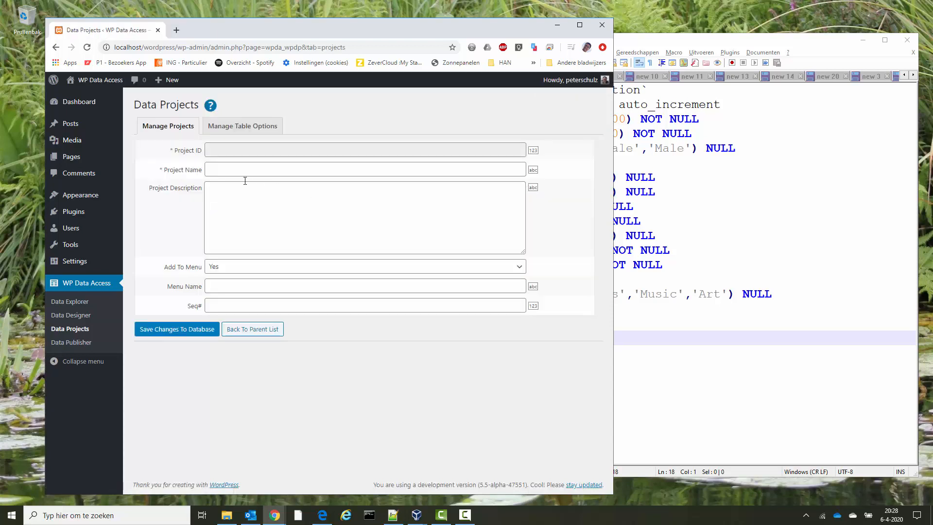
click(365, 169)
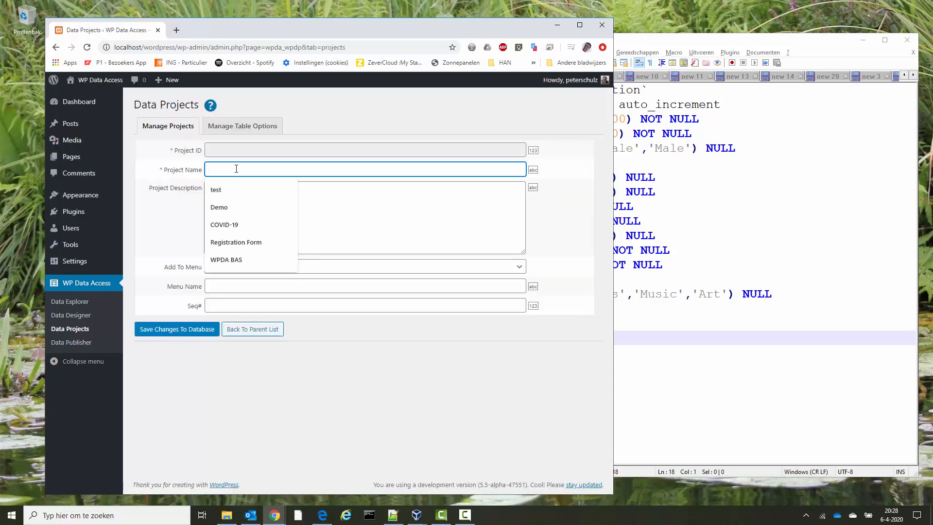
text(Regi)
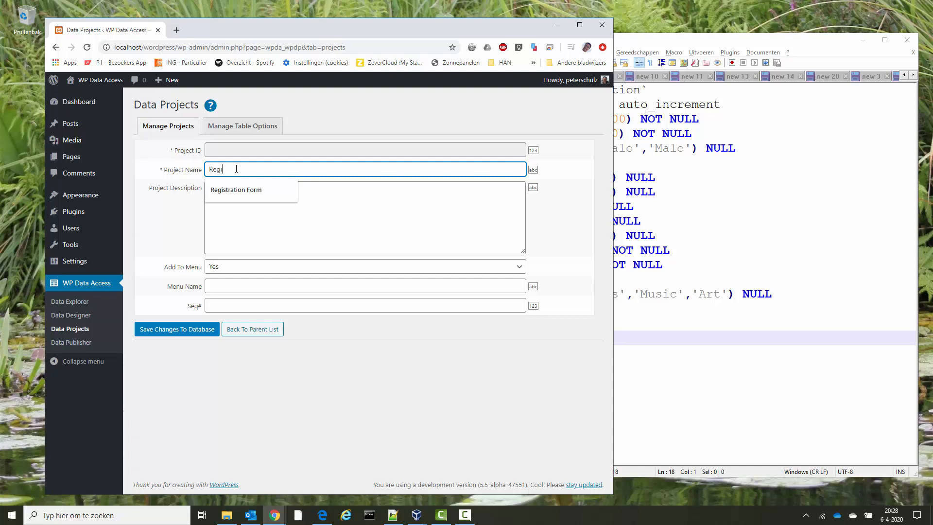
click(236, 189)
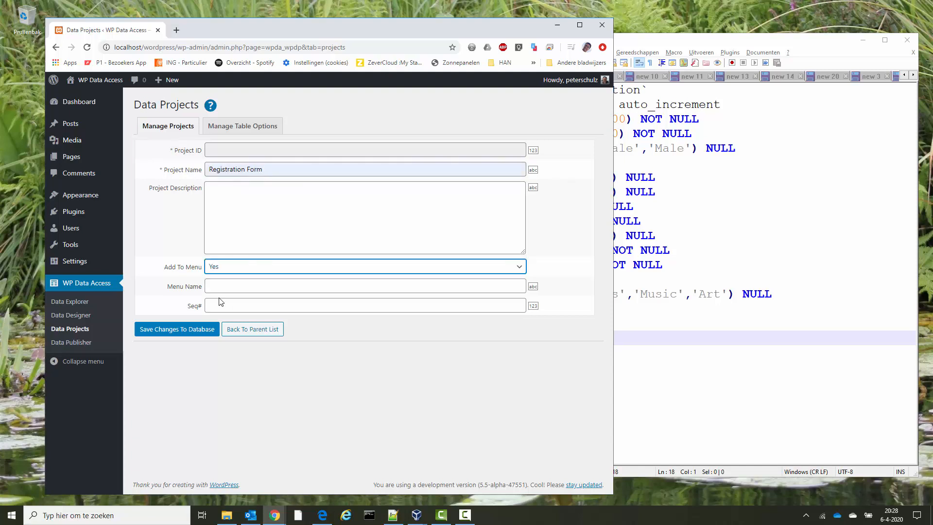
click(363, 265)
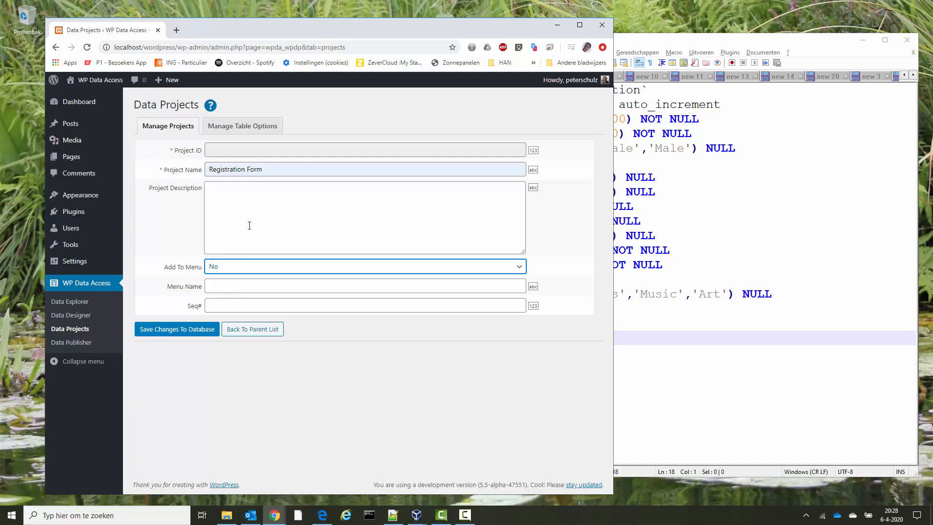
click(175, 328)
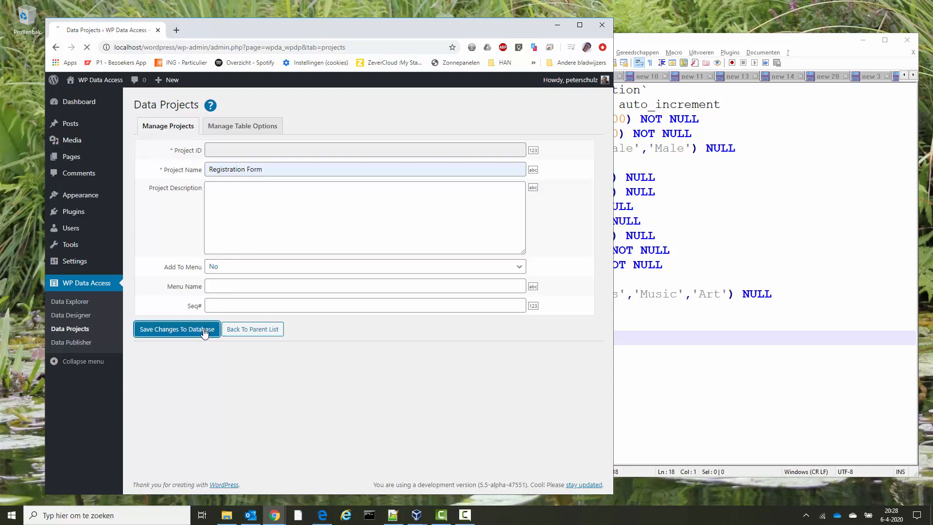
click(176, 328)
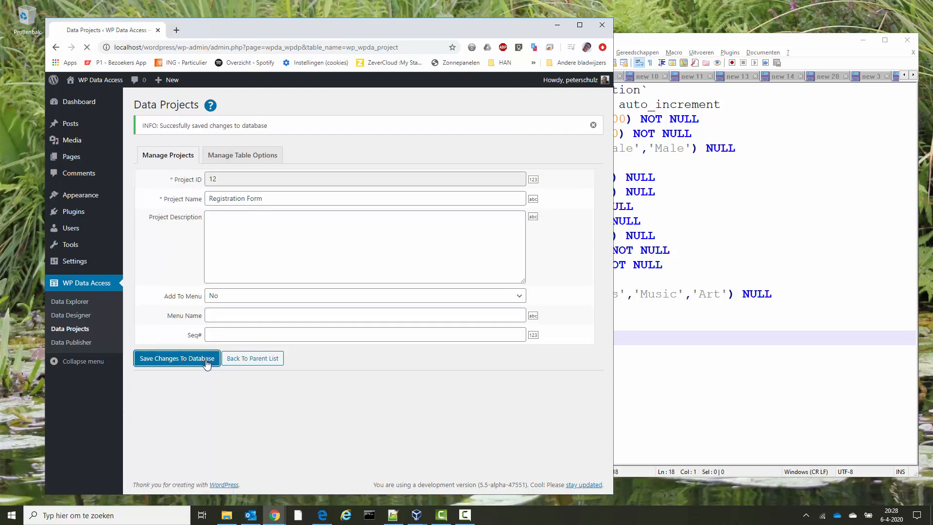
click(176, 357)
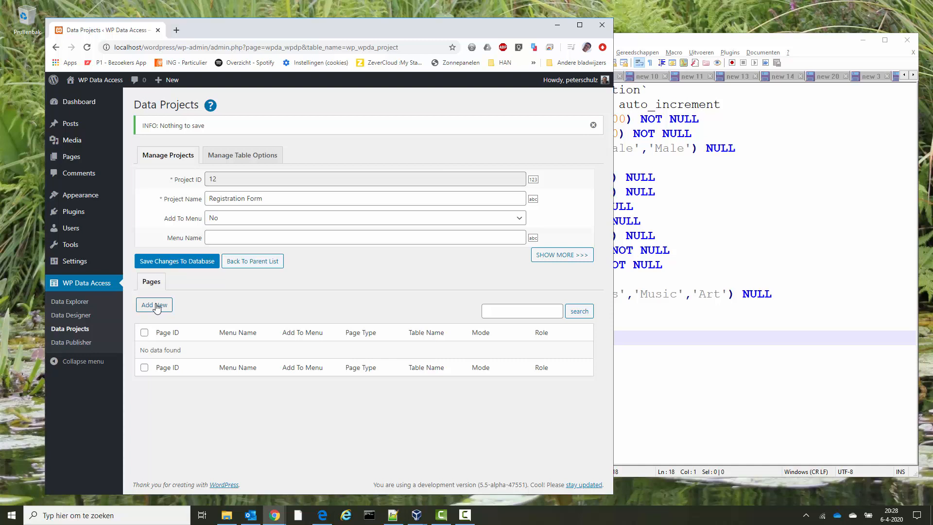
- Add a project page with menu name 'Registration Form' based on the registration table
click(153, 304)
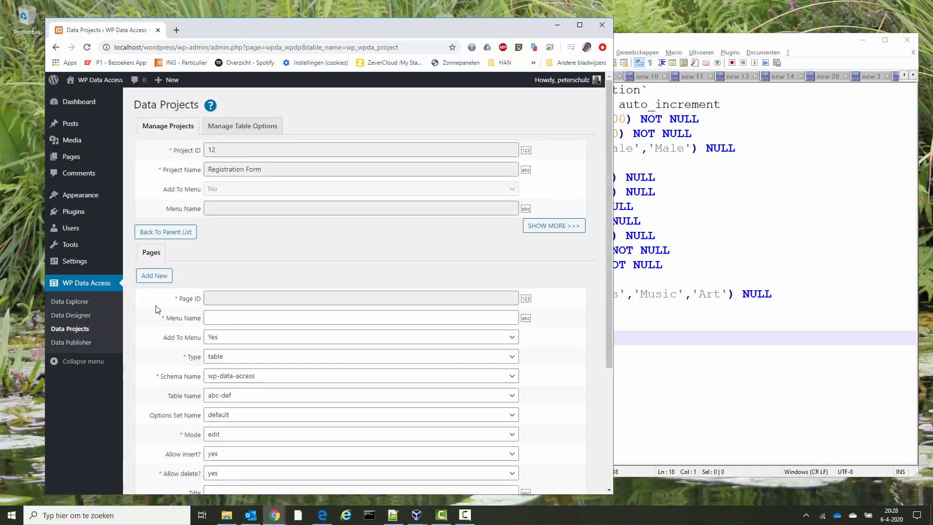
text(R)
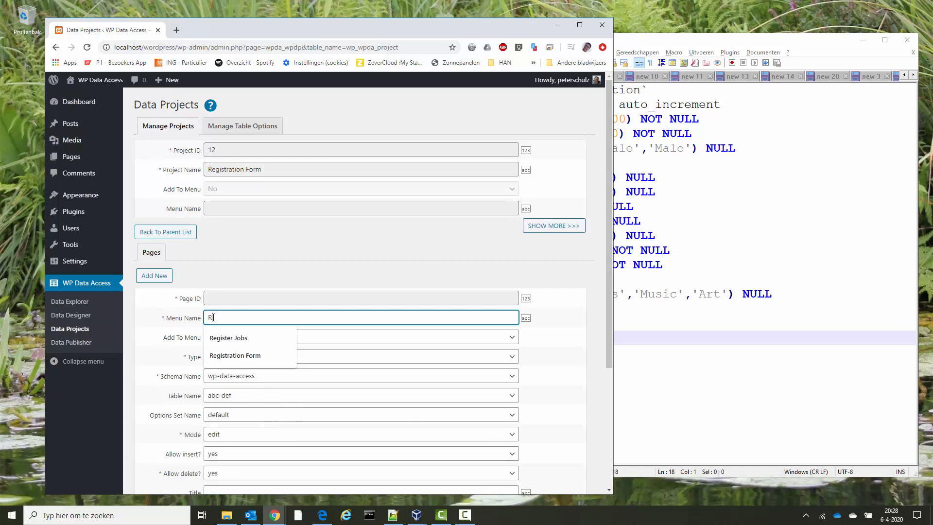
text(egistration Form)
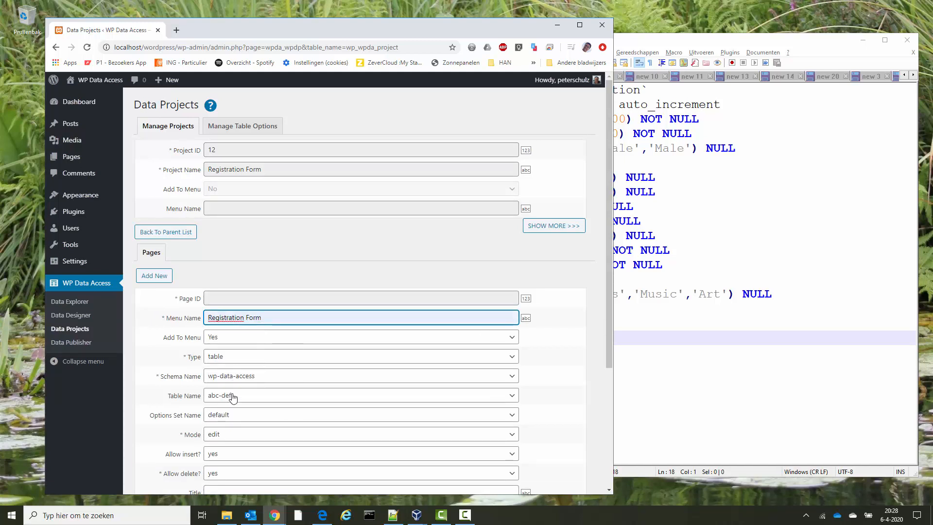
click(359, 395)
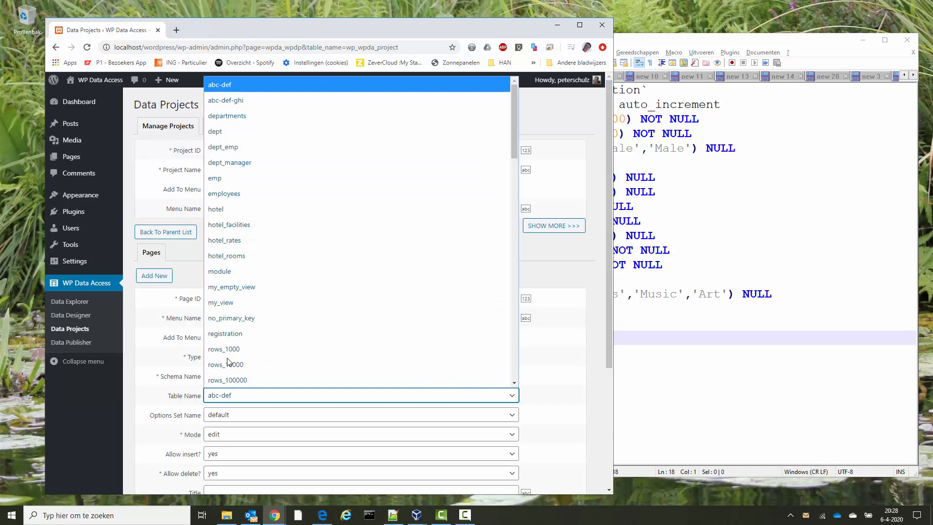
click(225, 334)
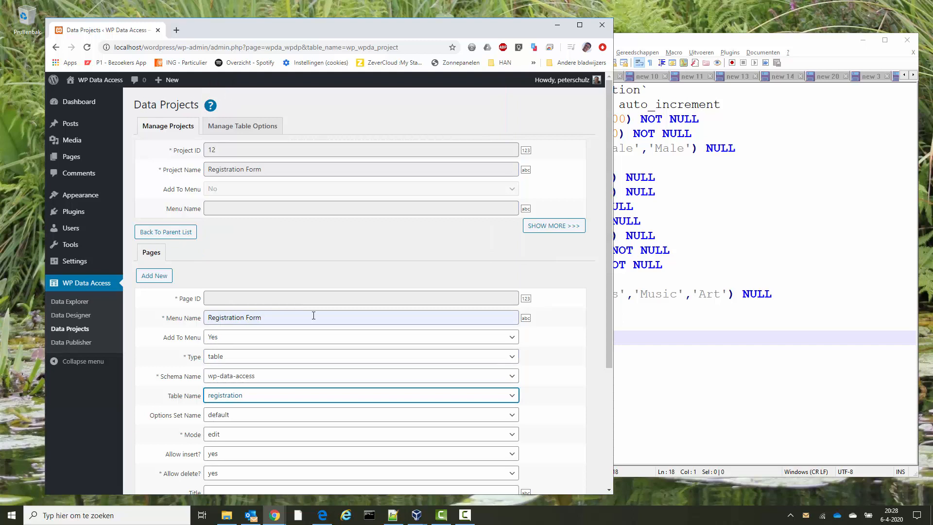
- Set Allow insert to 'only', save the page, and return to the page list
scroll(down, 3)
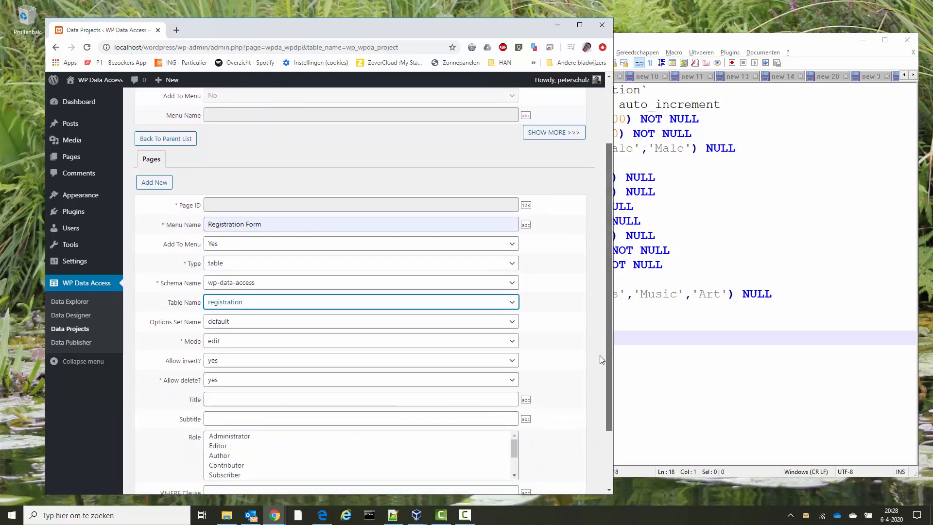
mouse_move(218, 363)
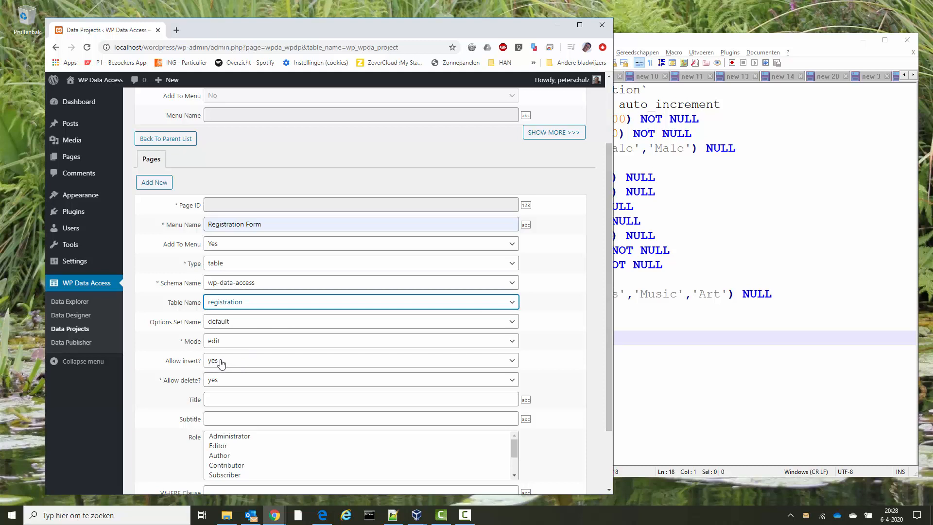
click(361, 360)
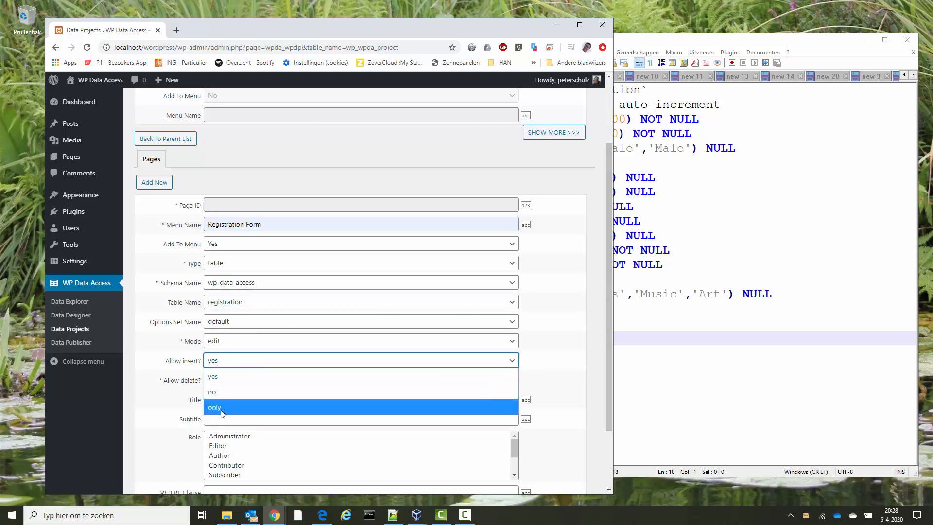
click(214, 407)
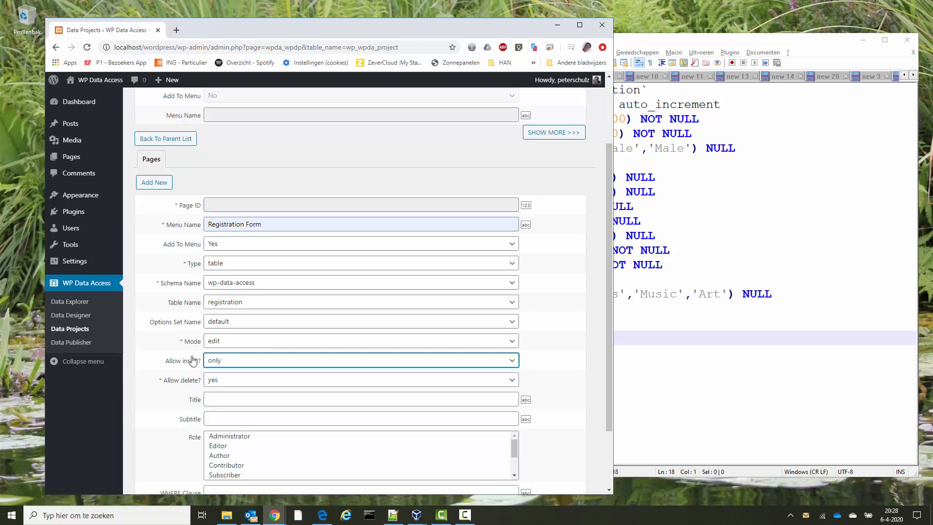
mouse_move(183, 387)
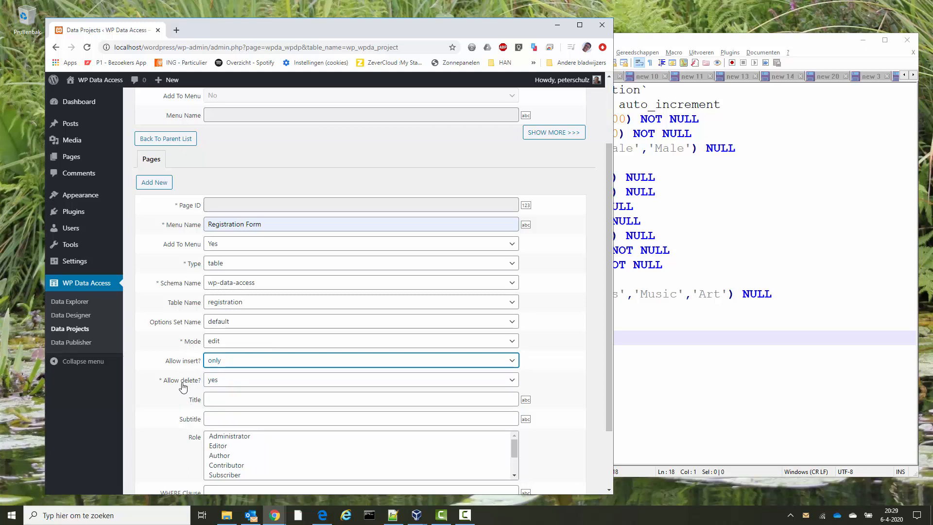
mouse_move(190, 367)
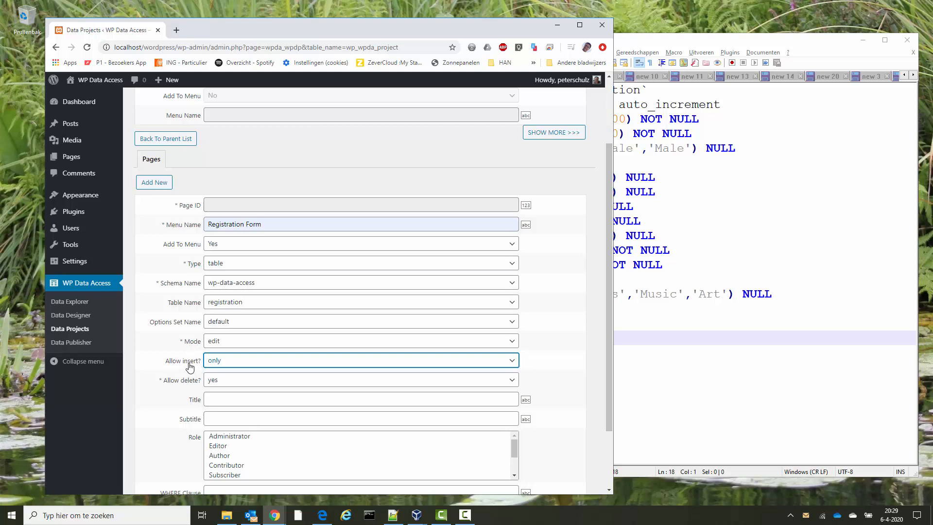
mouse_move(213, 364)
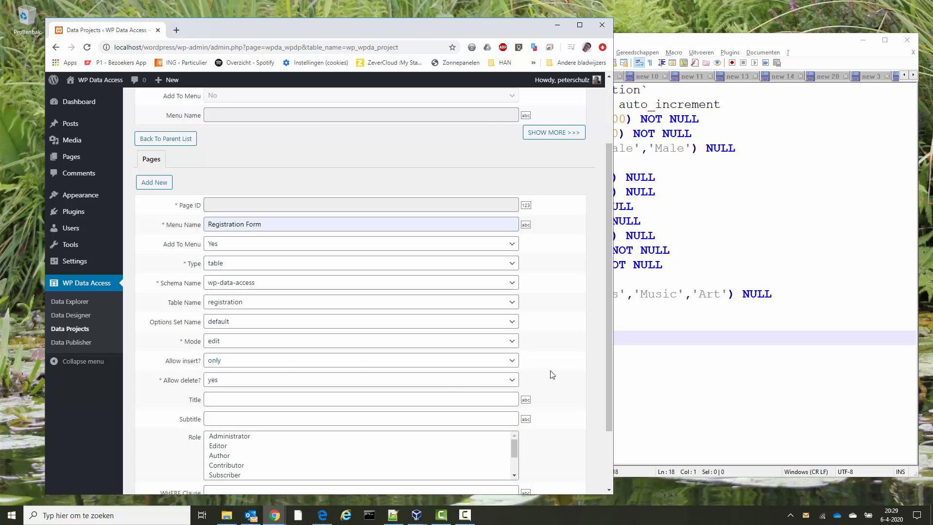
mouse_move(313, 340)
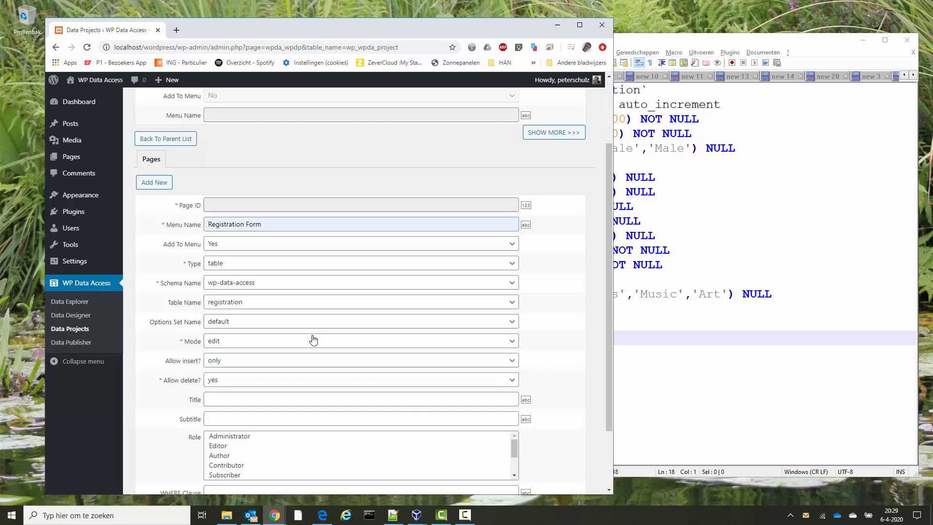
mouse_move(207, 374)
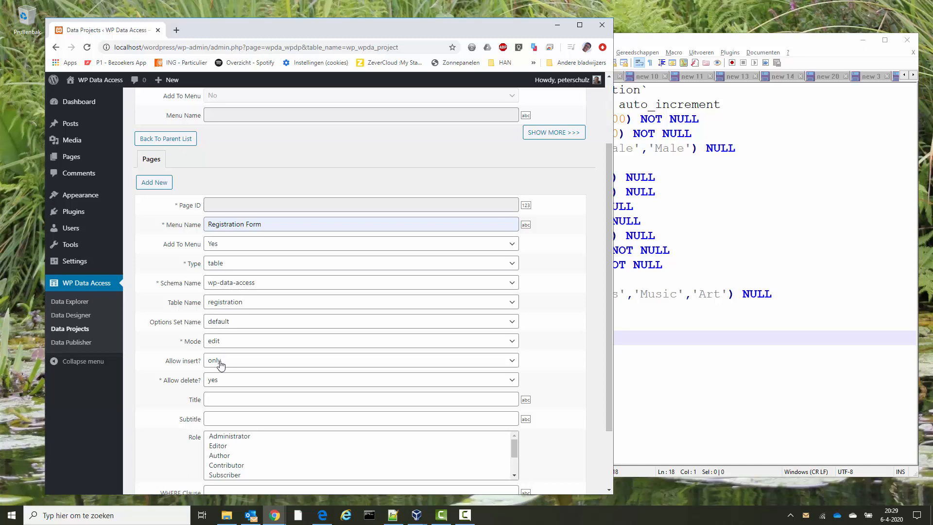
mouse_move(185, 361)
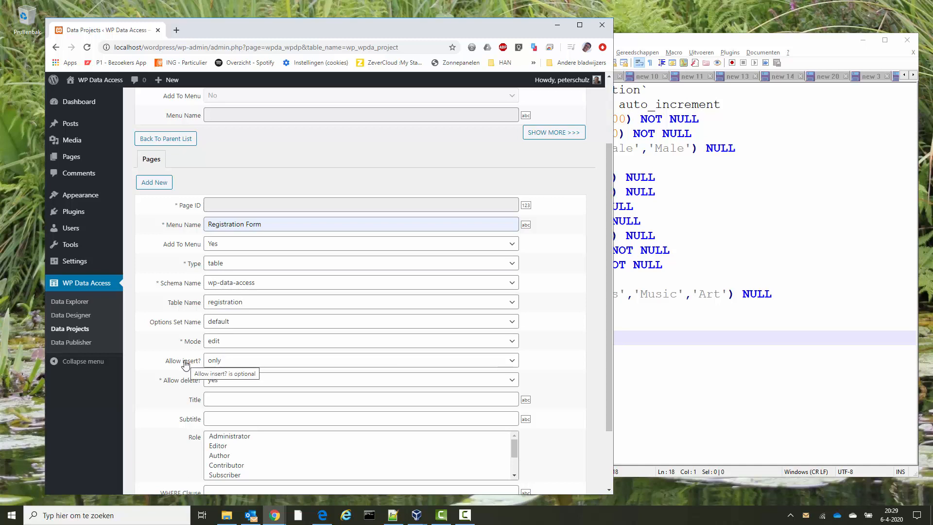
mouse_move(192, 303)
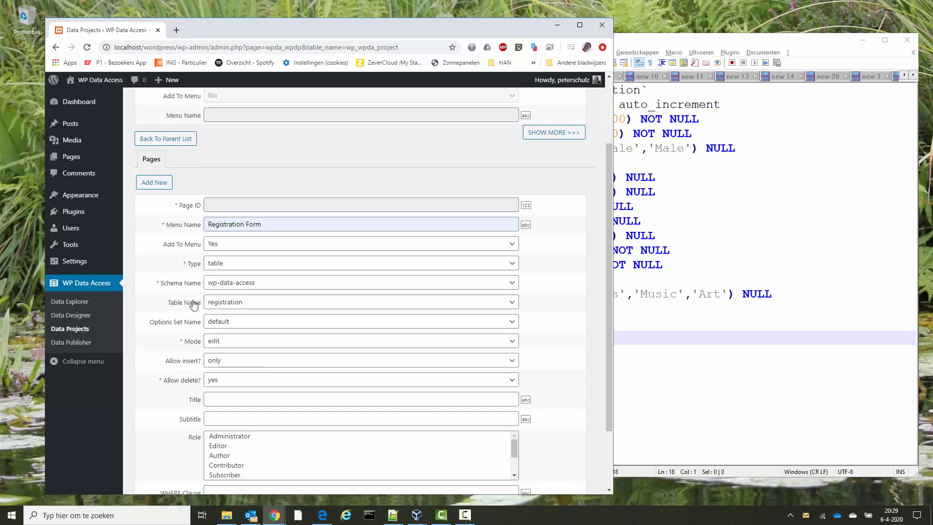
mouse_move(586, 366)
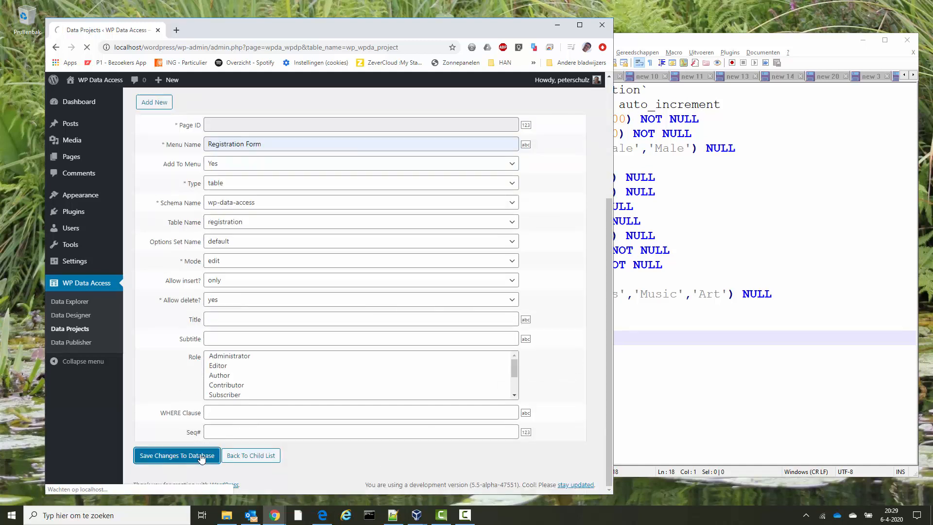
click(176, 455)
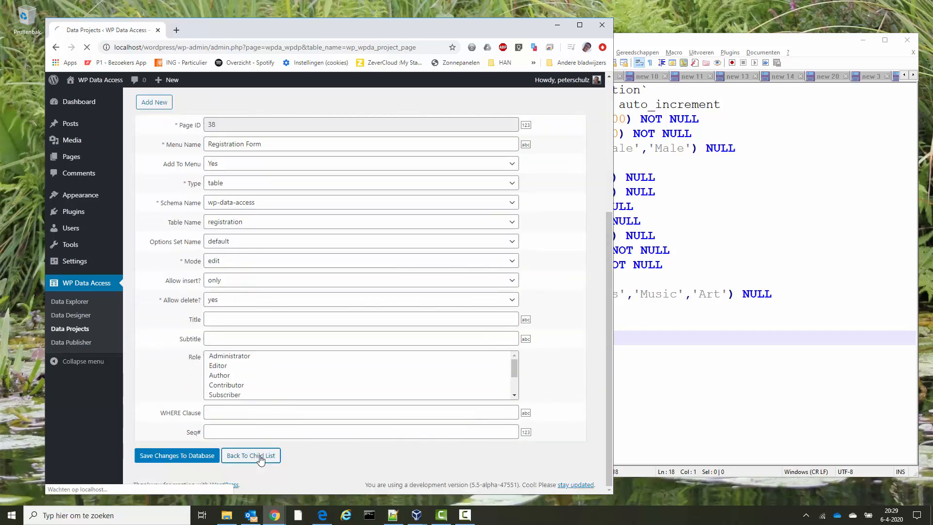
click(251, 456)
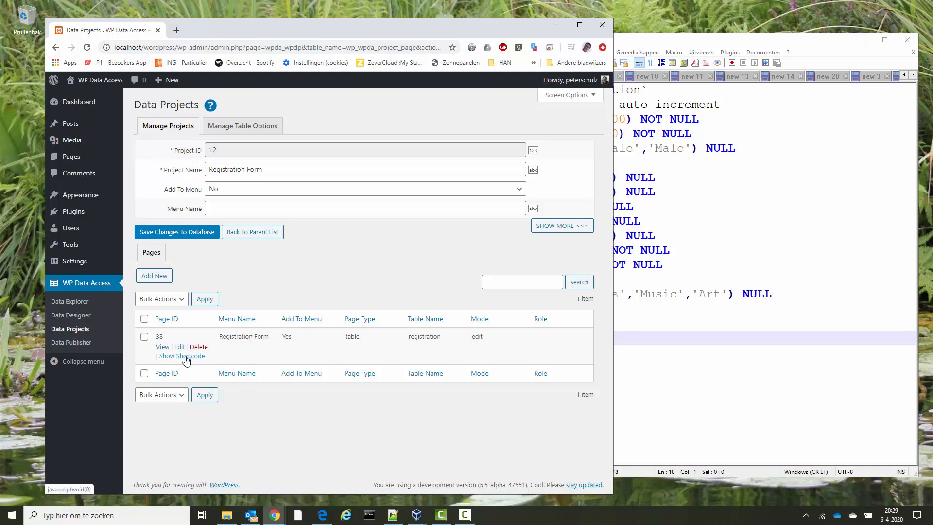
- Show page 38's shortcode, dismiss the alert, and edit the Registration Form WordPress page
click(181, 355)
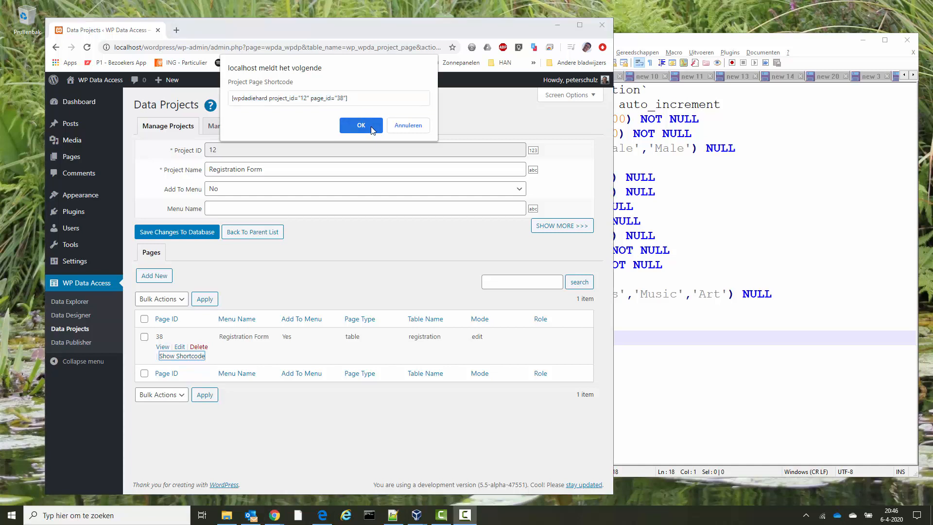
click(360, 125)
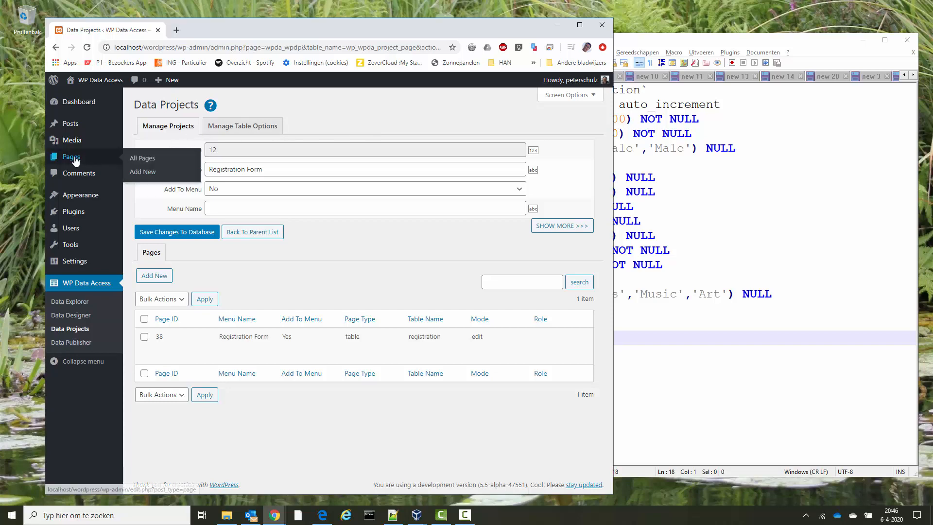
click(143, 158)
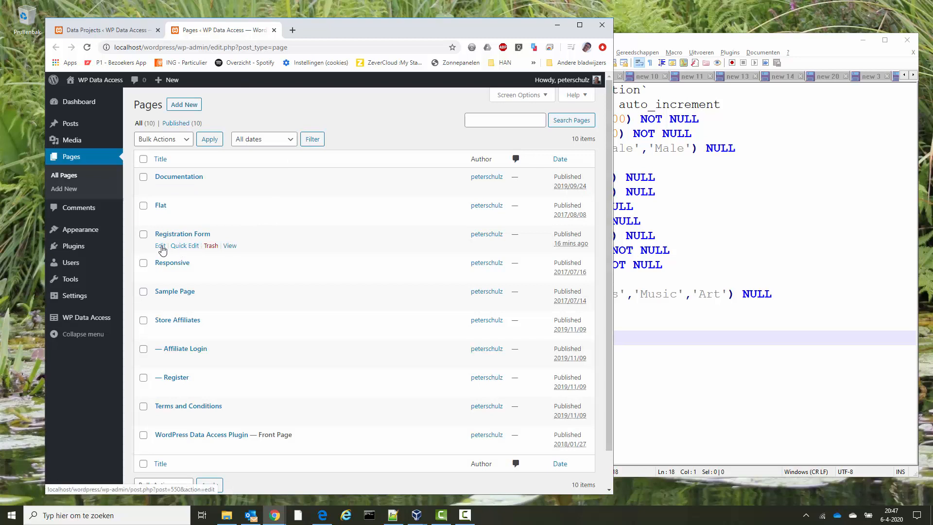
click(159, 245)
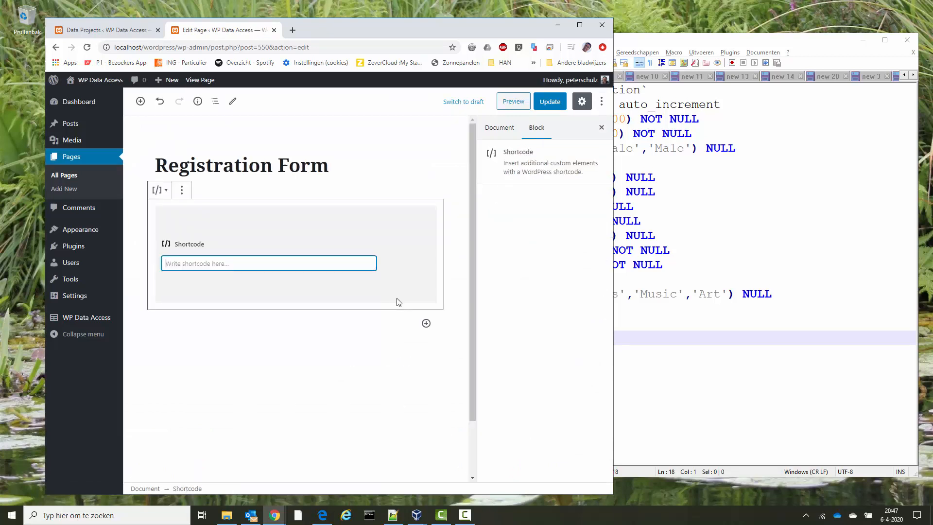
- Paste [wpdadiehard project_id="12" page_id="38"] into the Shortcode block, update, and copy the link
text([wpdadiehard project_id="12" page_id="38"])
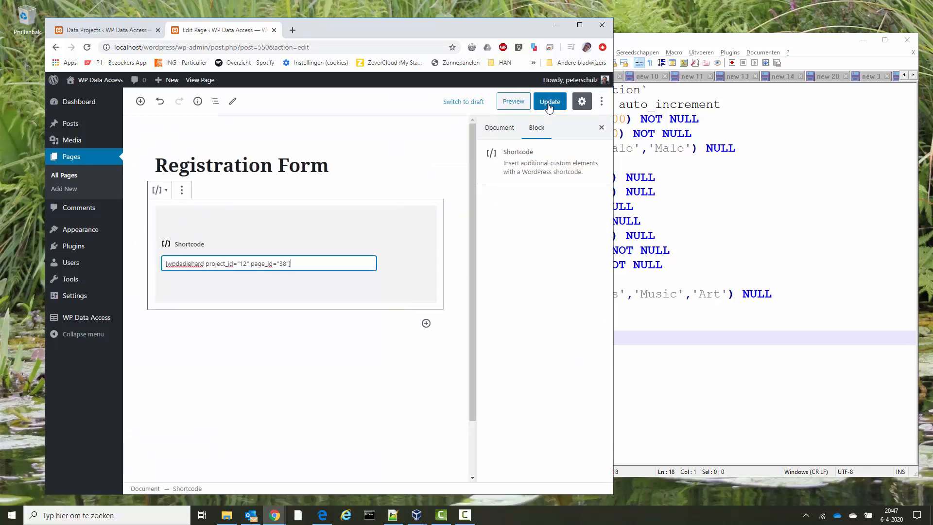
click(548, 101)
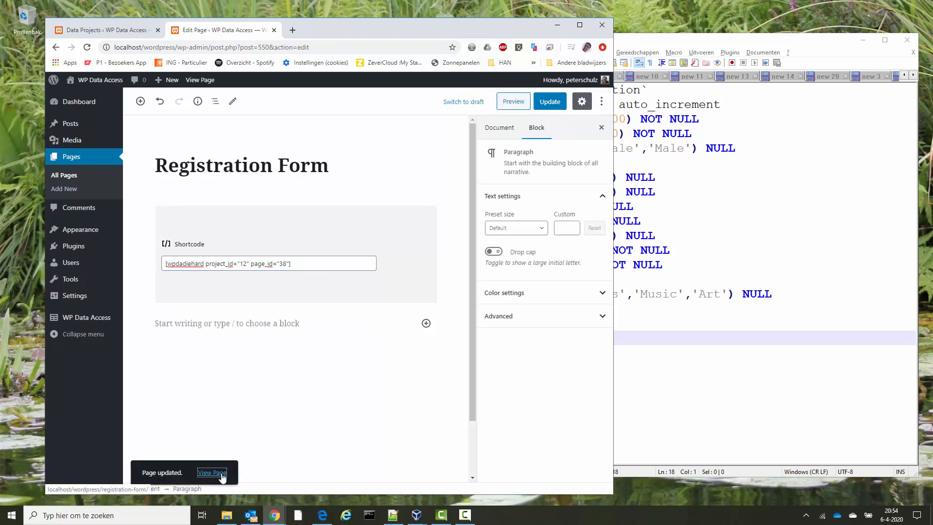
right_click(211, 472)
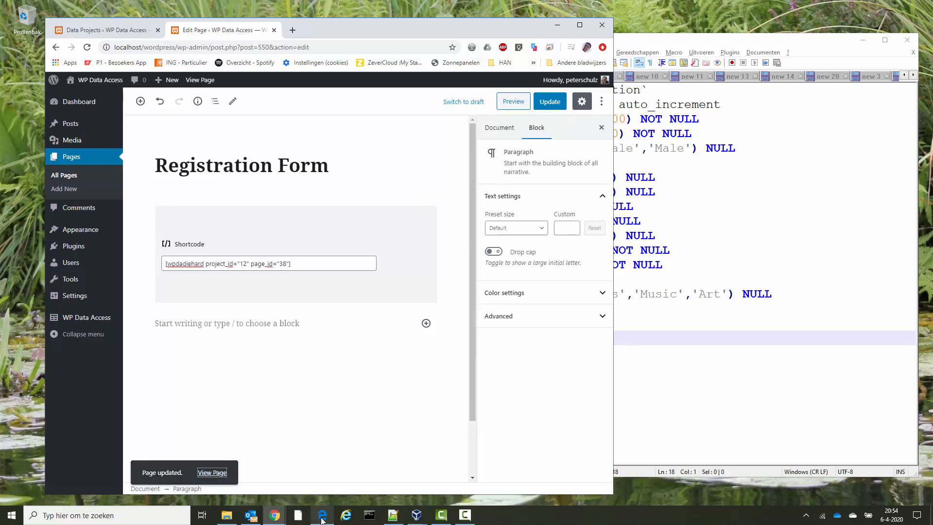
- Open a new Edge window and load the public Registration Form page
right_click(321, 514)
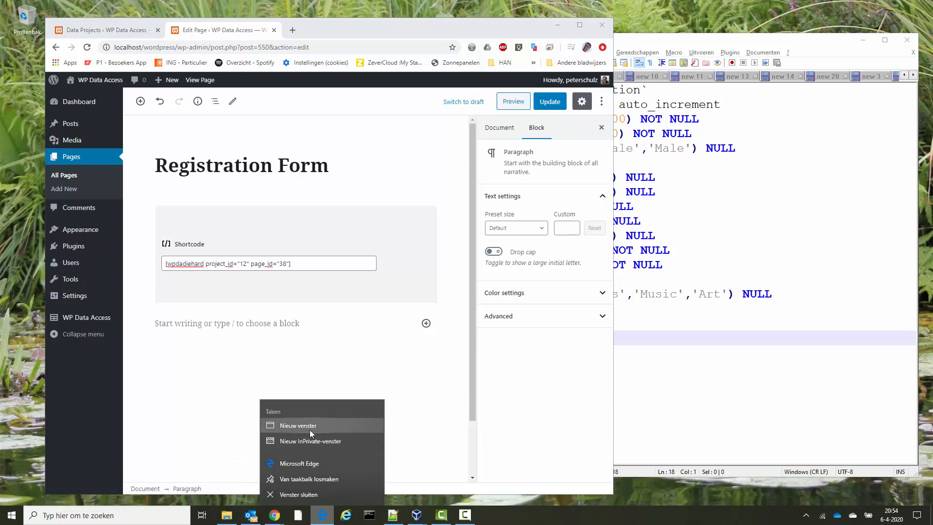
click(298, 425)
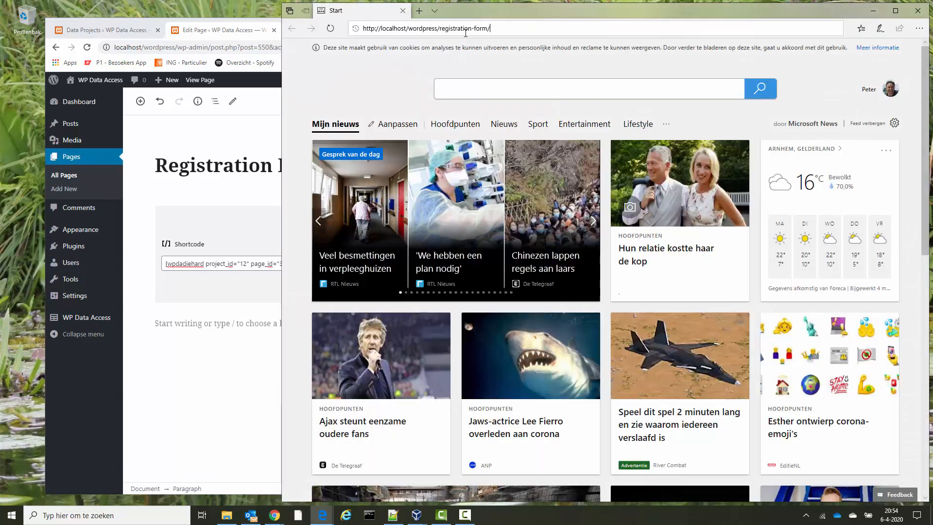
key(Return)
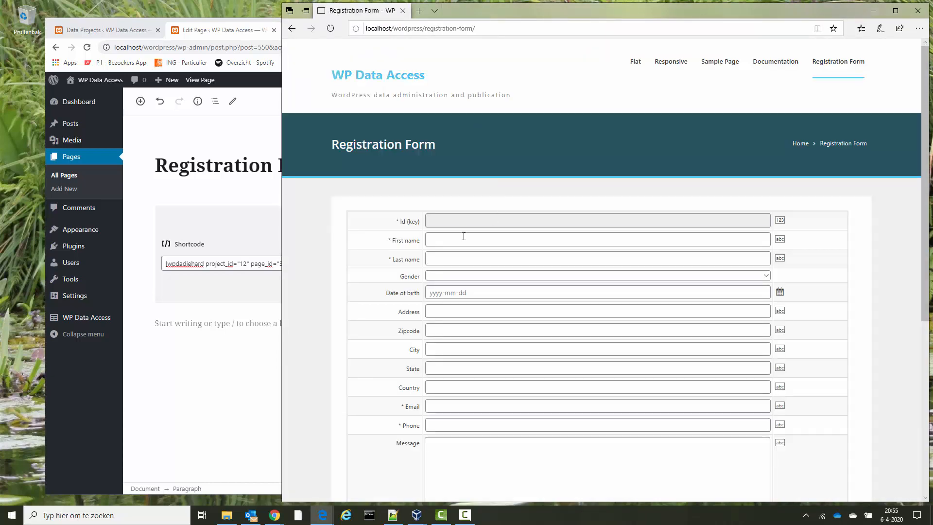
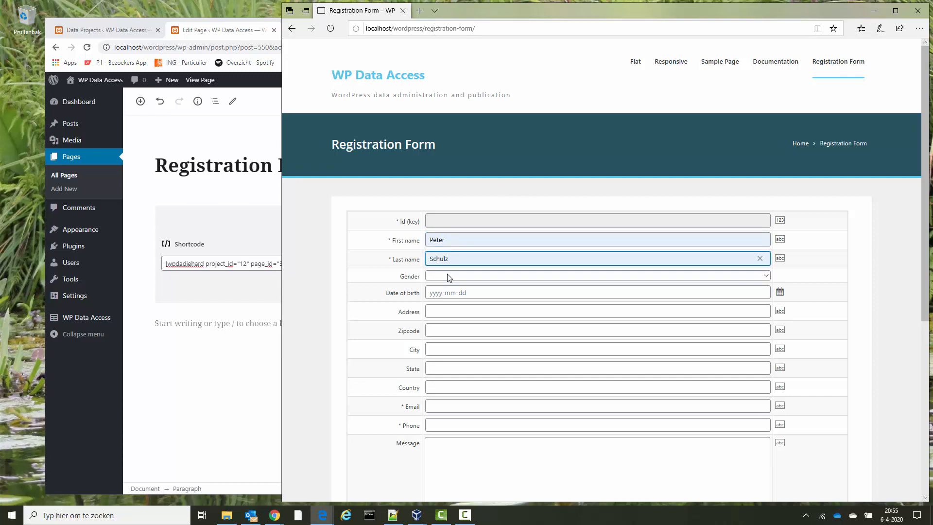
click(596, 275)
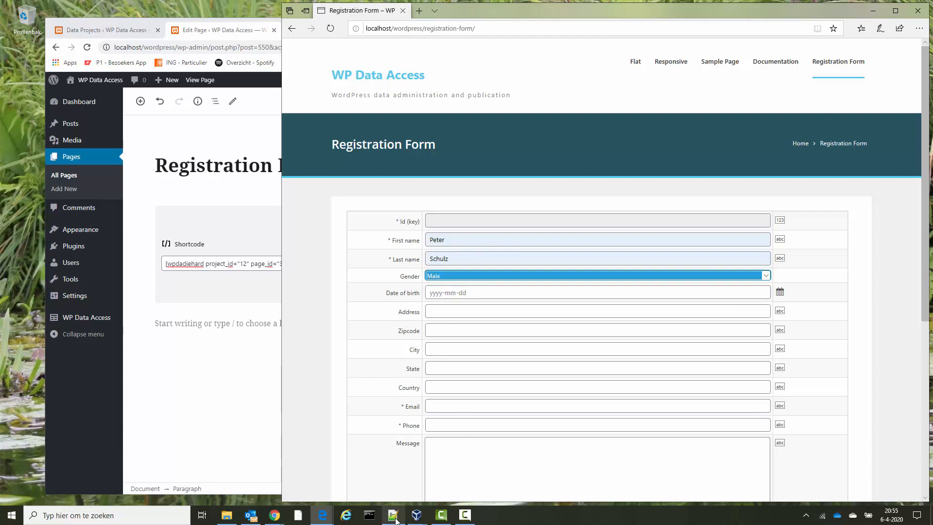
click(392, 515)
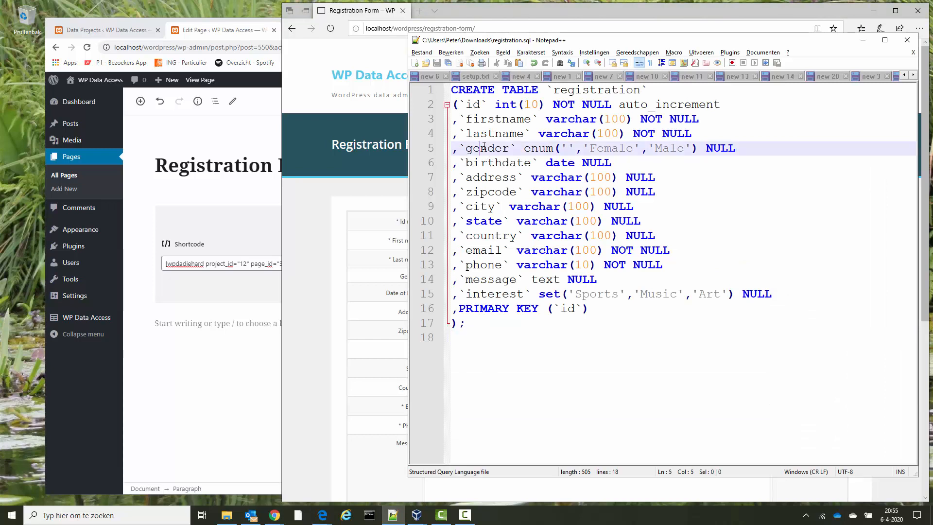
click(746, 148)
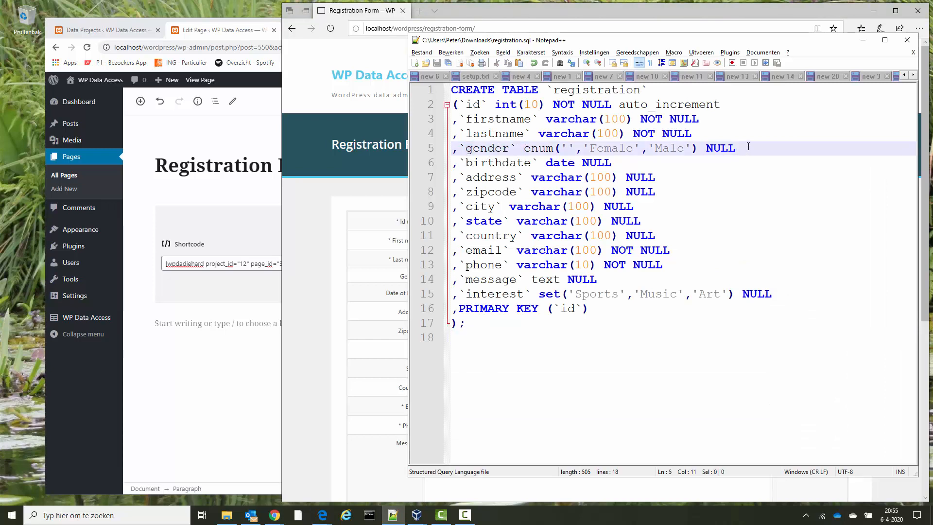
click(672, 148)
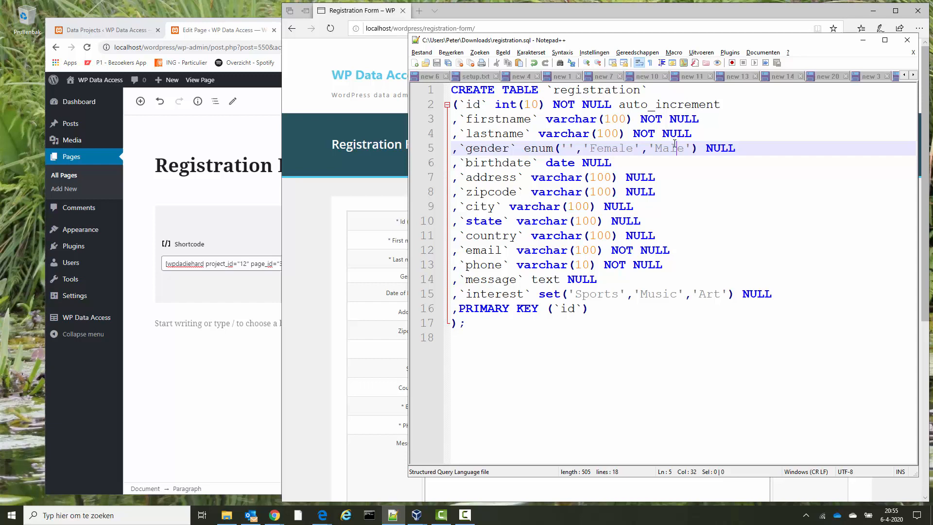
mouse_move(350, 189)
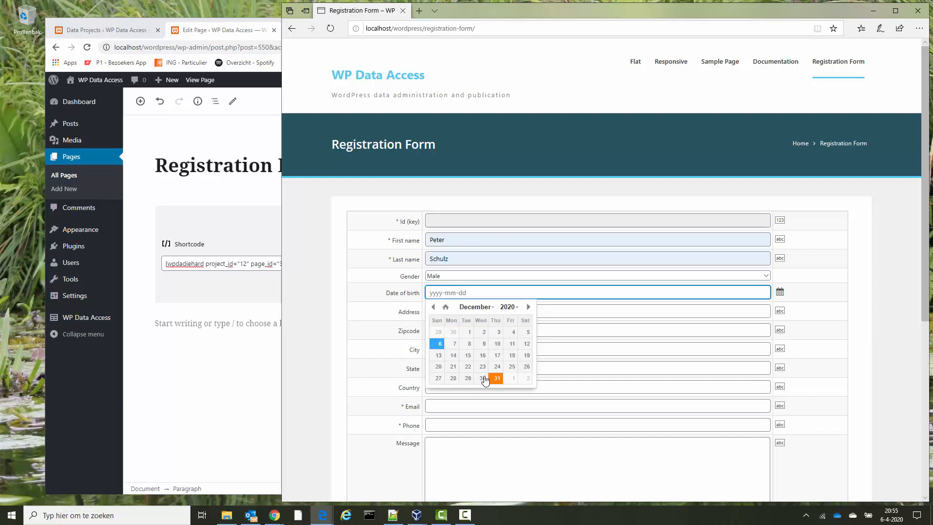
- Set the date of birth to 1960-12-16
click(481, 355)
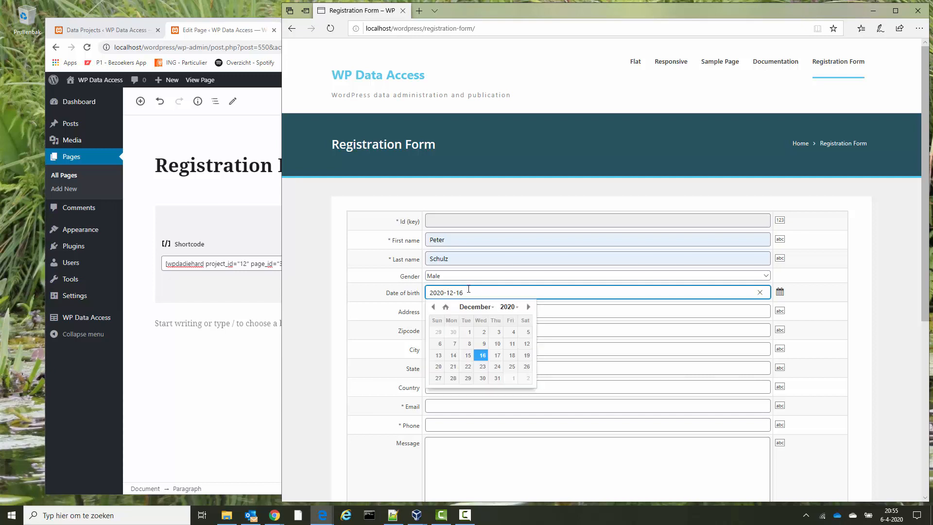
text(19)
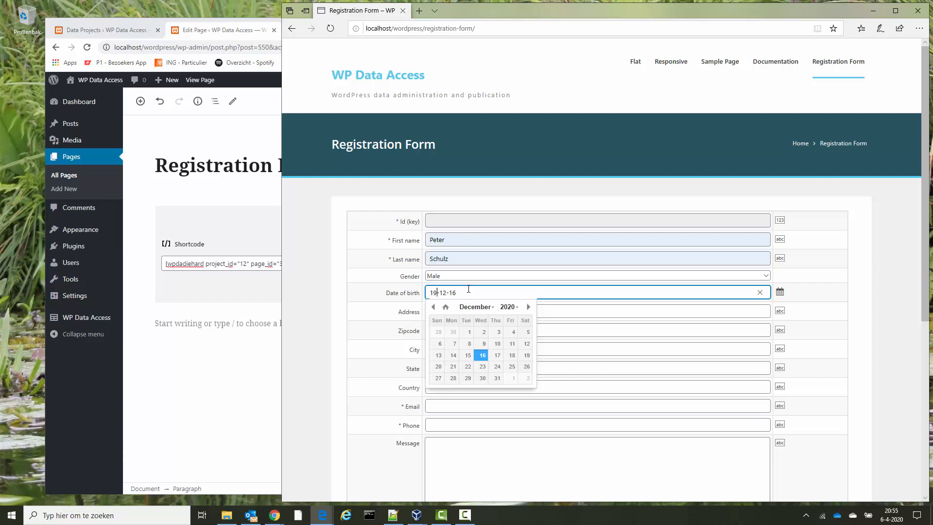
click(481, 355)
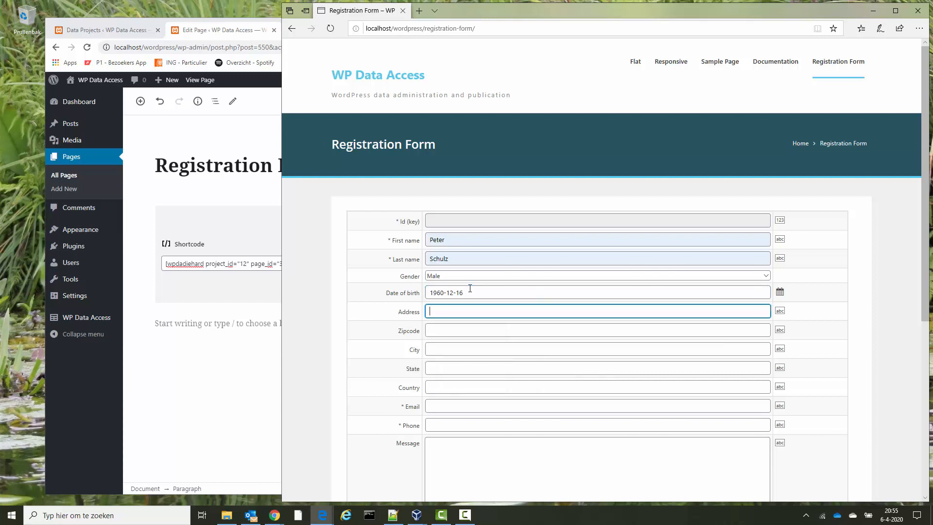
- Enter an email and phone 1234, and select Sports, Music and Art as interests
click(596, 387)
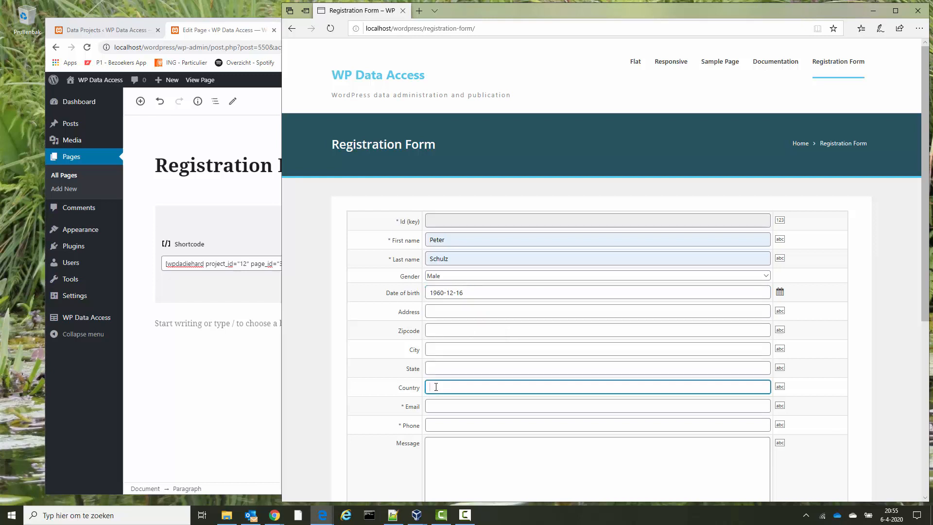
text(mail)
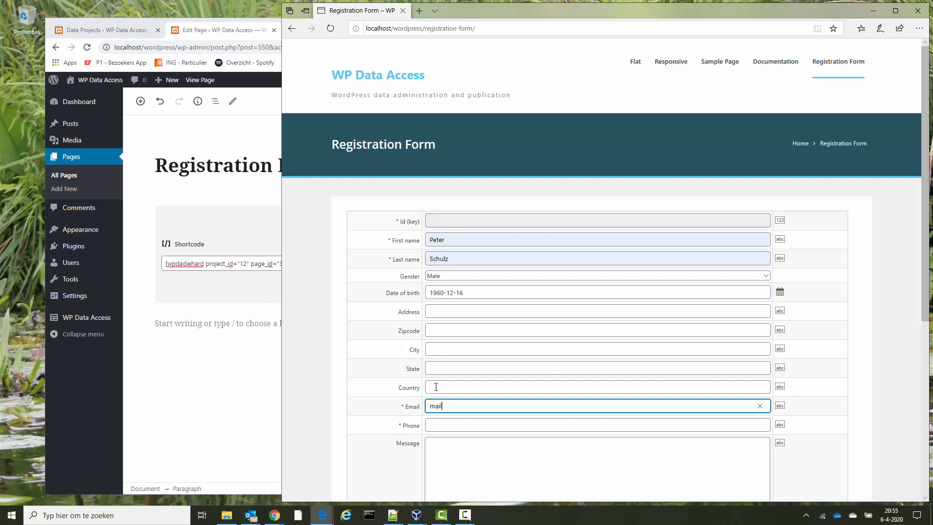
text(@mail.com)
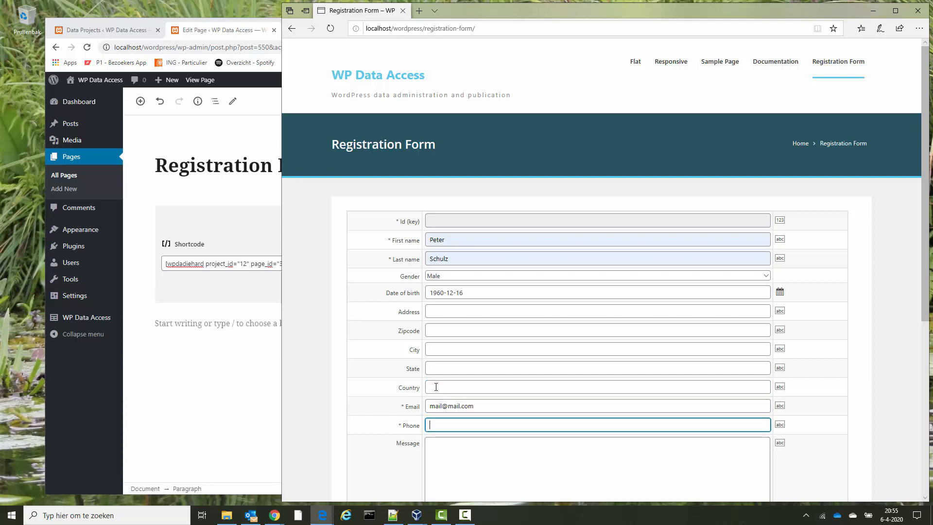
text(1234)
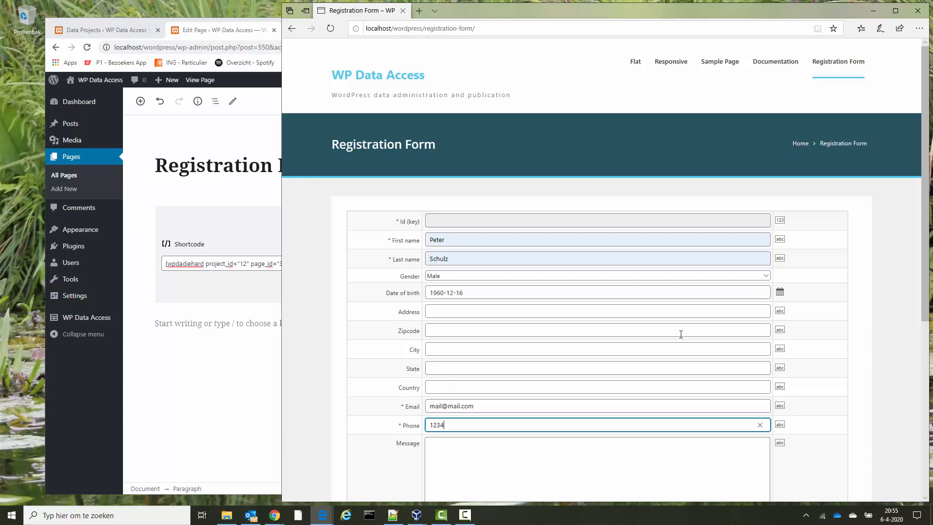
scroll(down, 3)
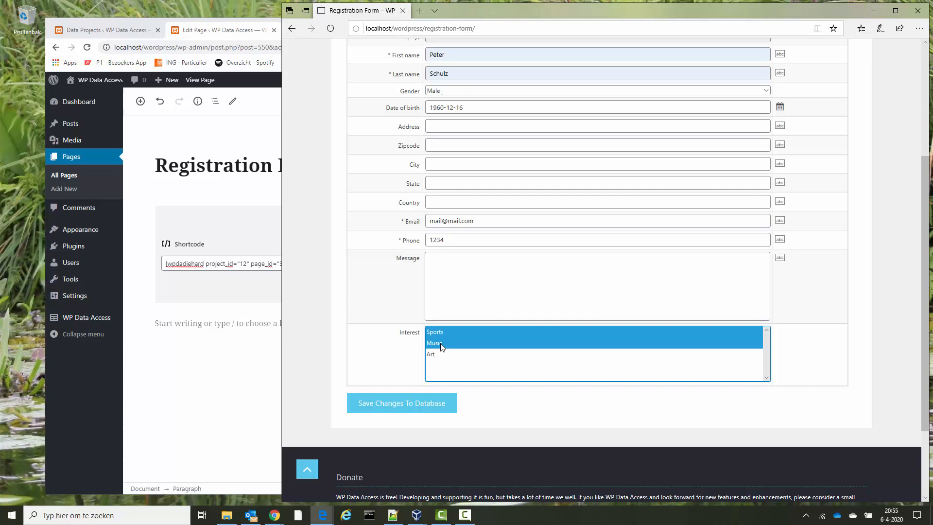
click(431, 354)
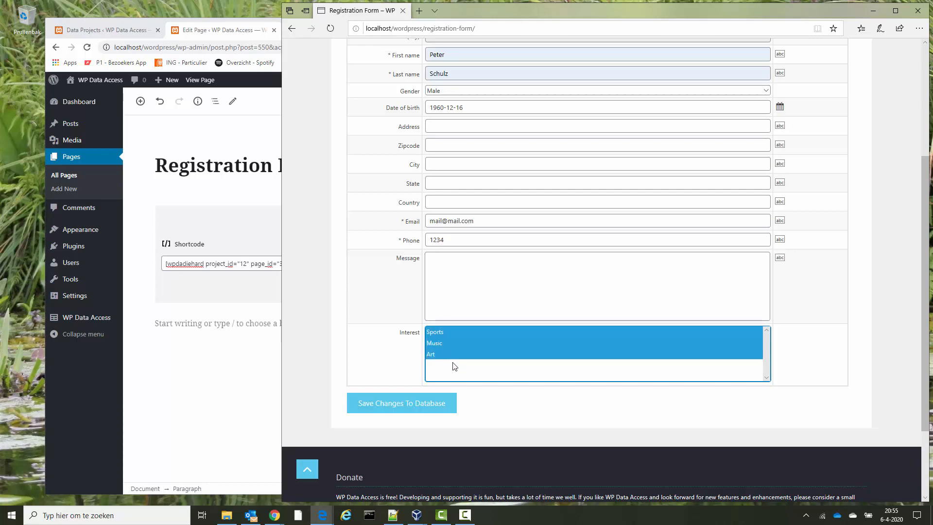
click(392, 515)
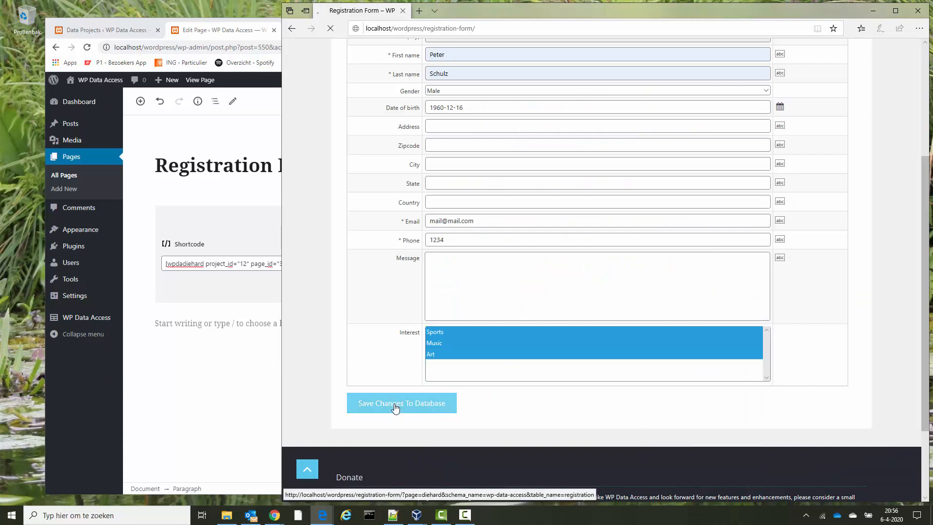
- Save the registration as record Id 1 and type Arnhem into the City field
click(400, 403)
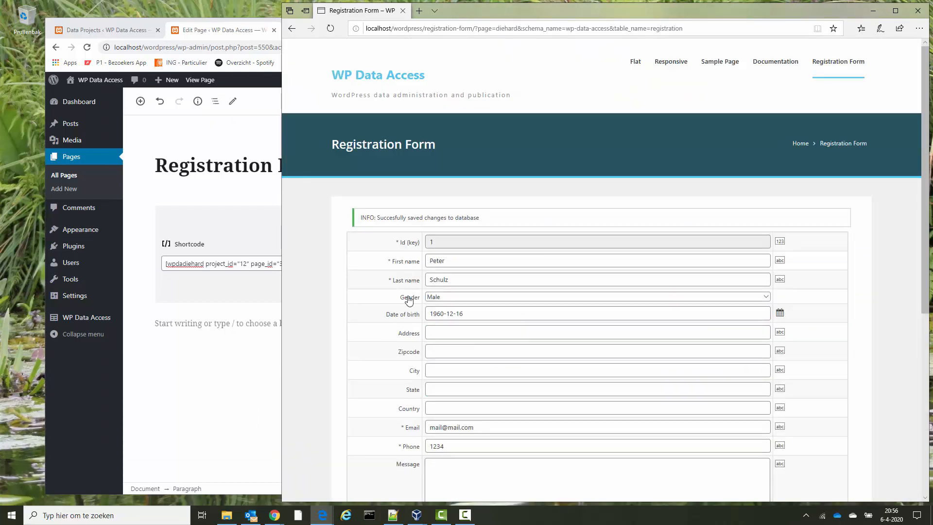
mouse_move(359, 303)
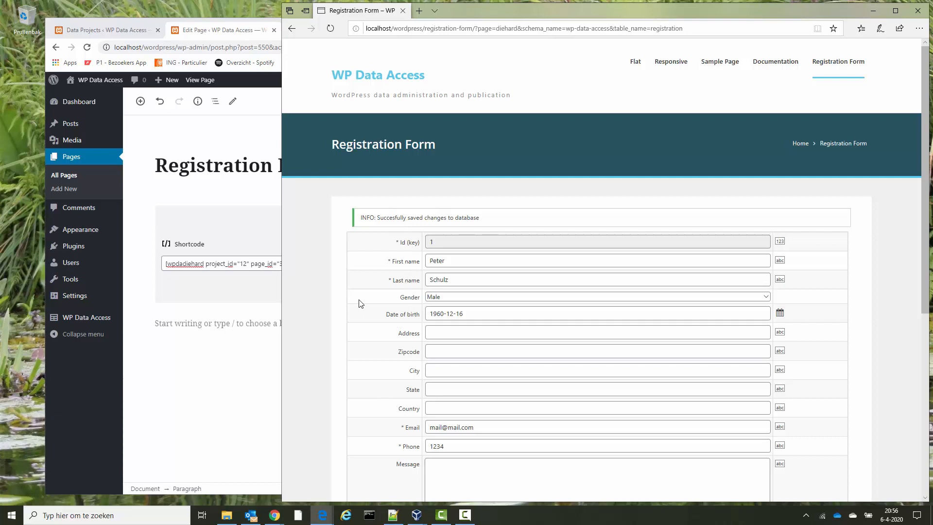
scroll(down, 3)
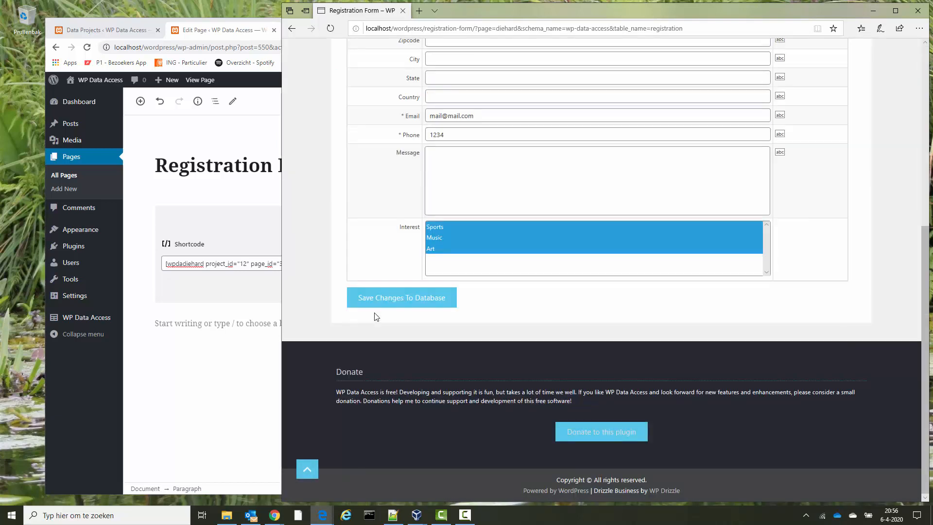
click(401, 298)
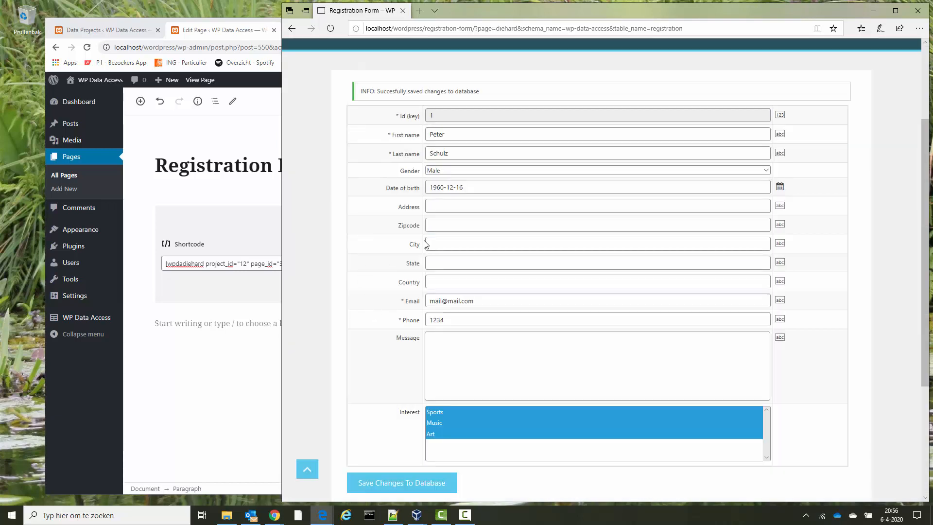
text(A)
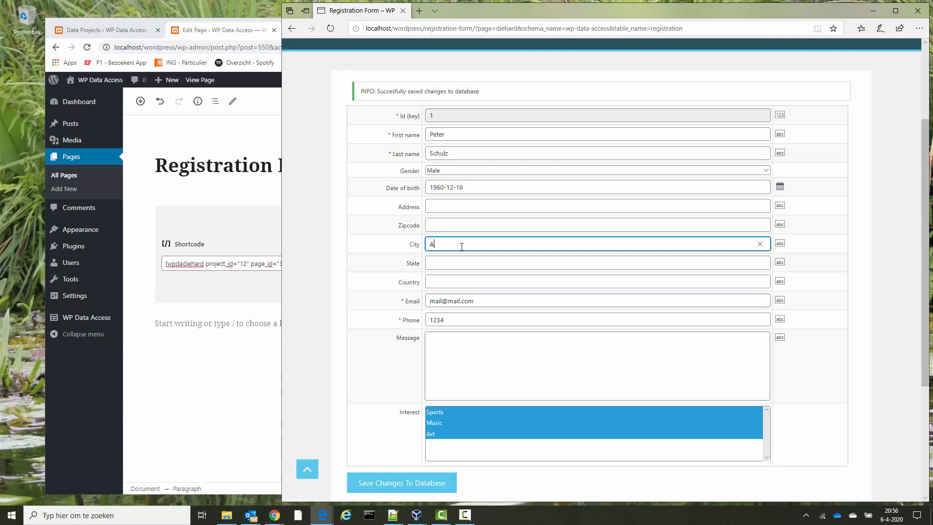
text(rnhem)
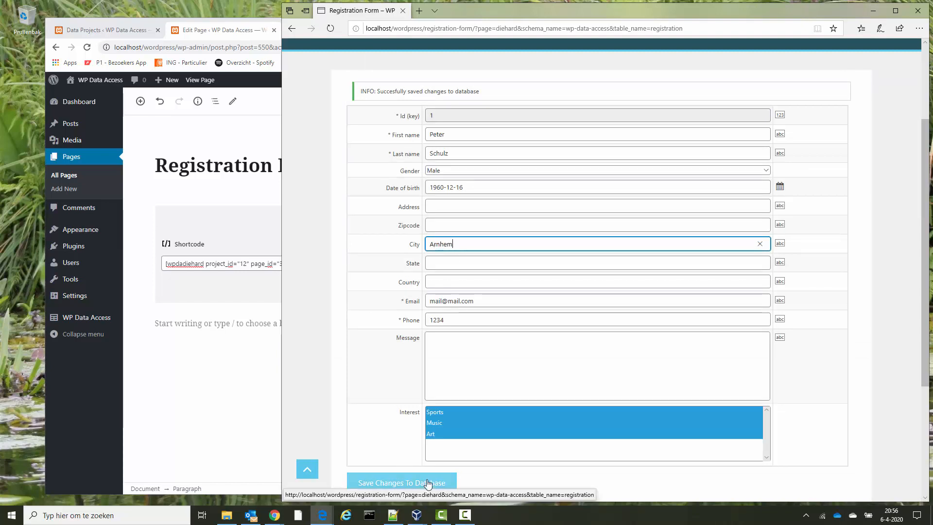
scroll(up, 3)
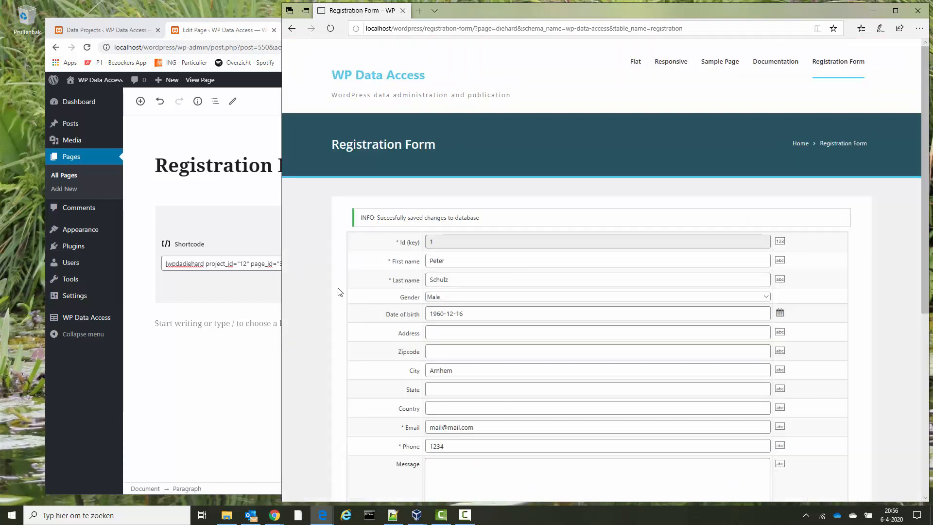
mouse_move(451, 79)
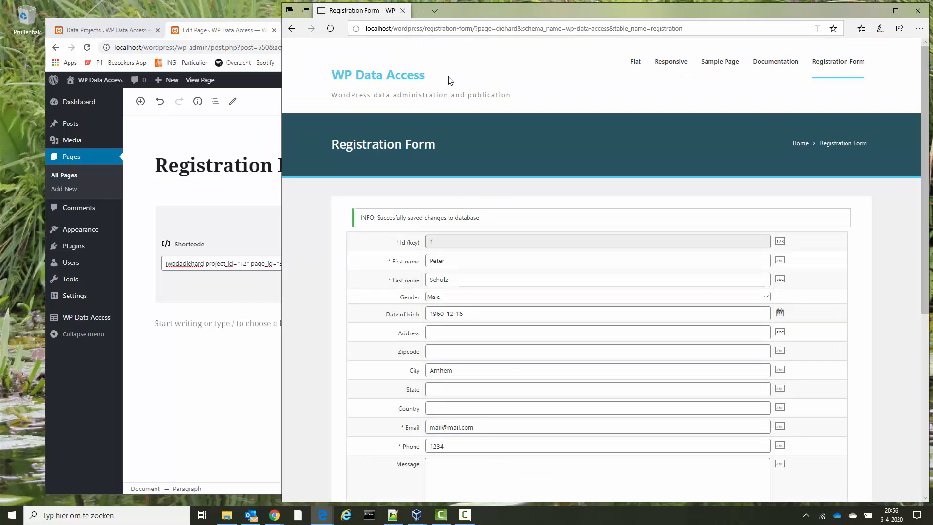
mouse_move(405, 12)
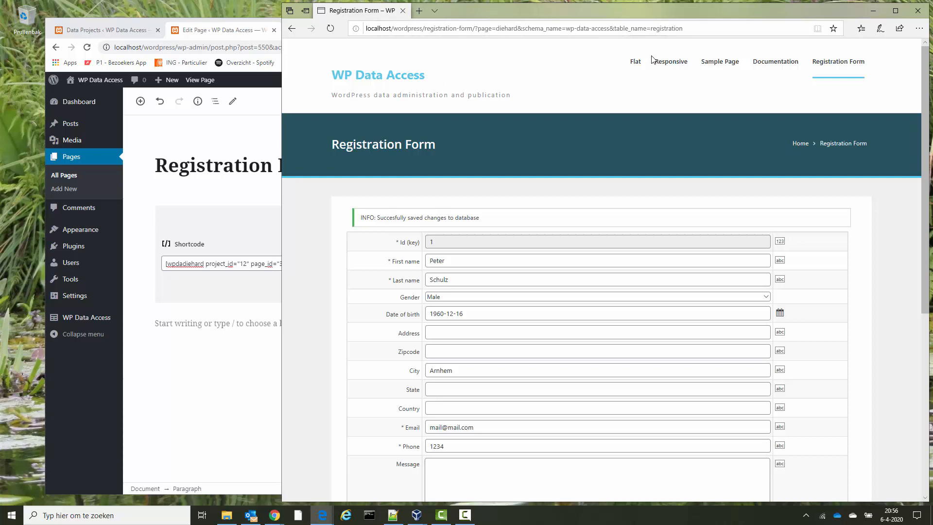
- Visit the Flat page, then return to the Registration Form page for an empty form
click(635, 61)
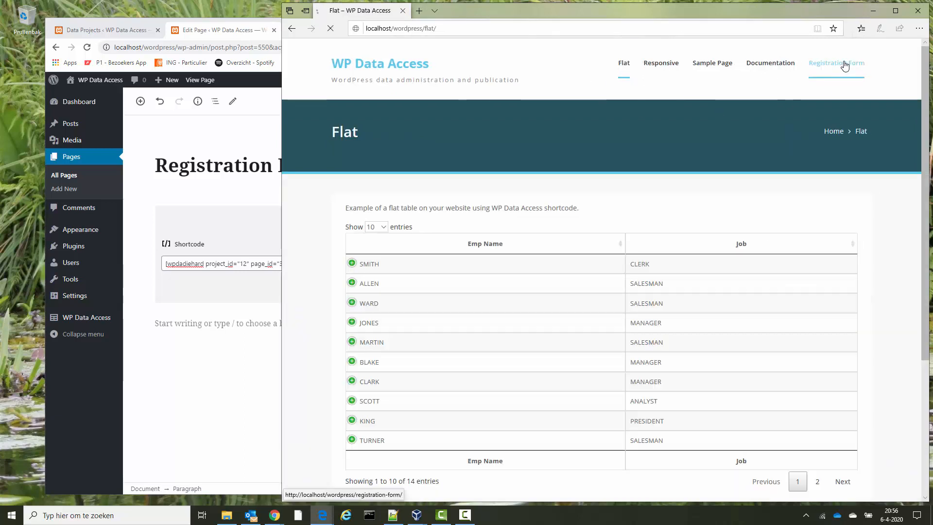
click(835, 63)
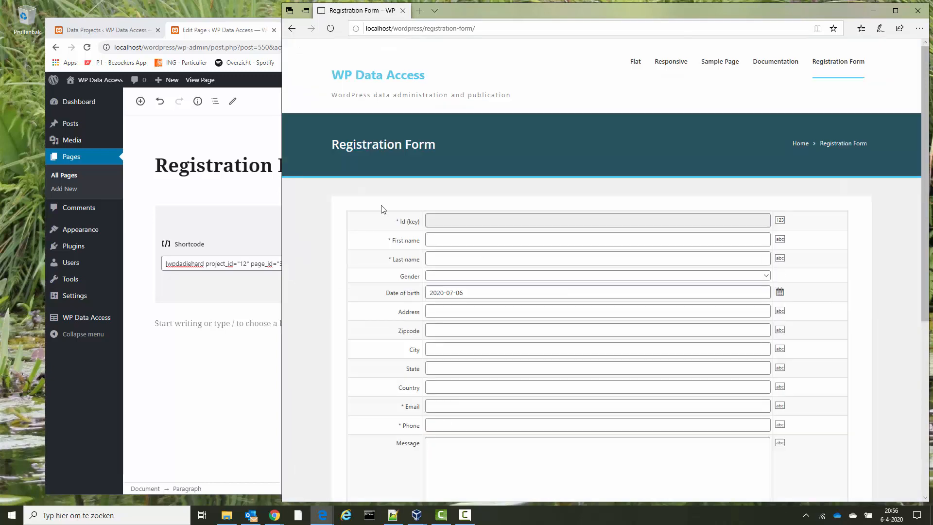
mouse_move(403, 190)
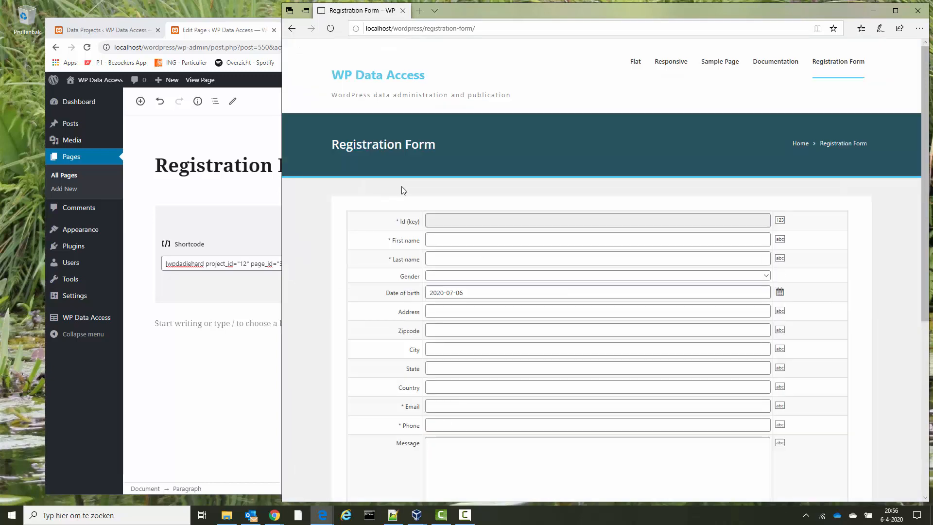